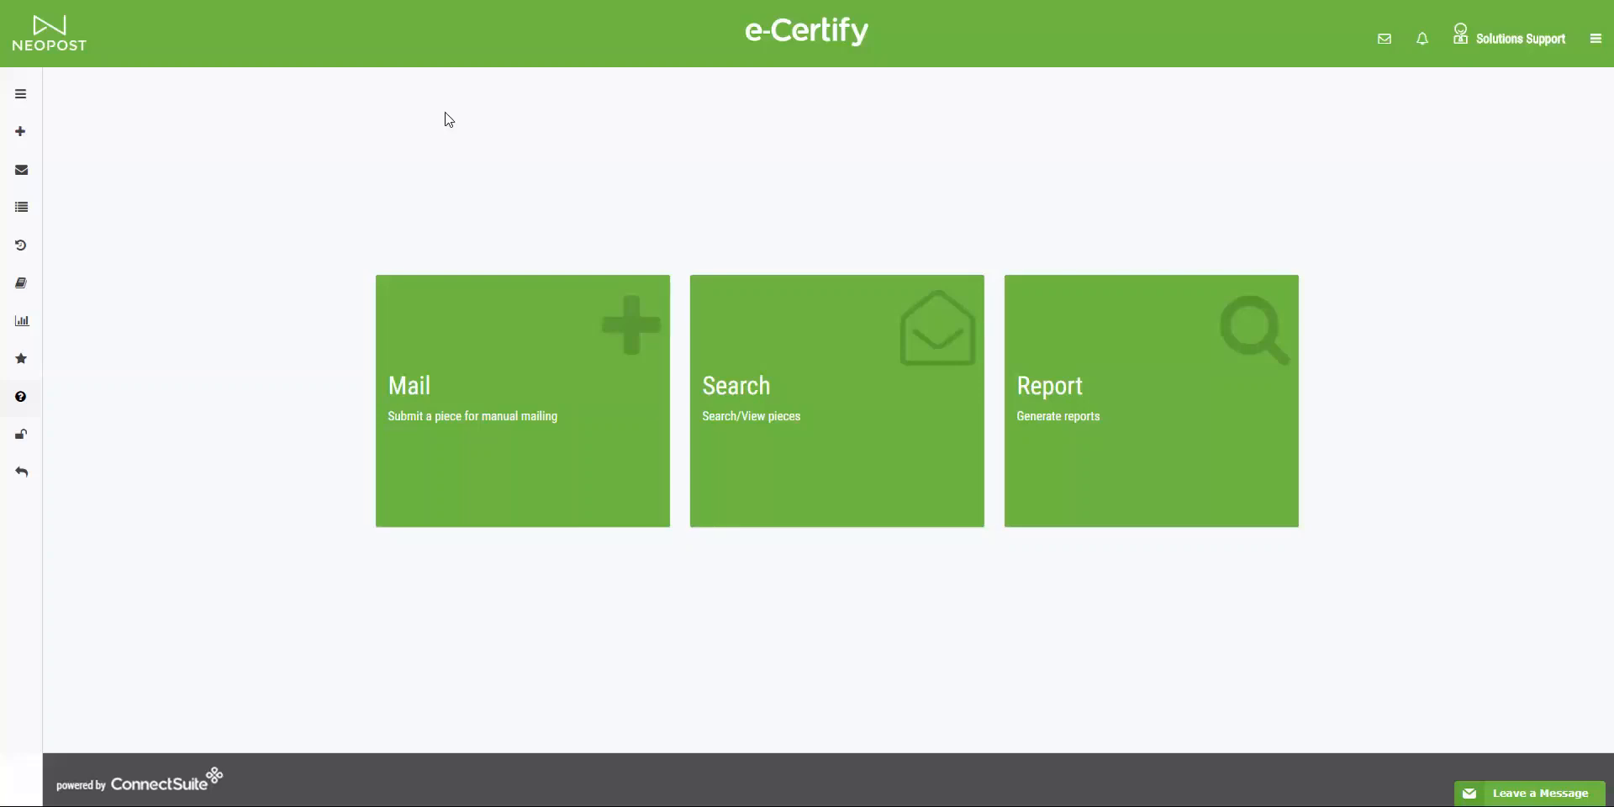
pyautogui.moveTo(432, 104)
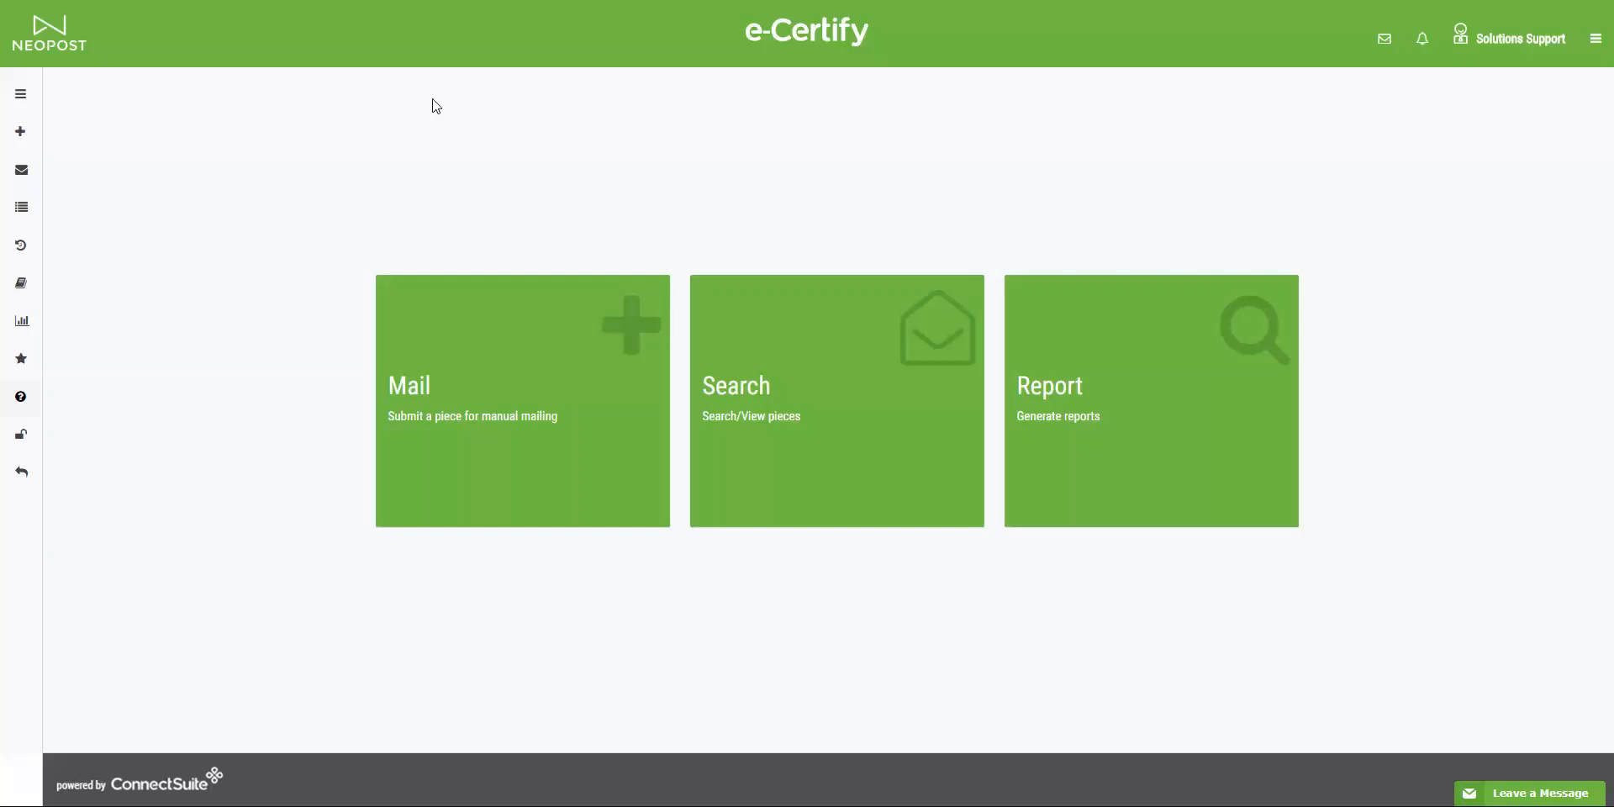
pyautogui.moveTo(479, 131)
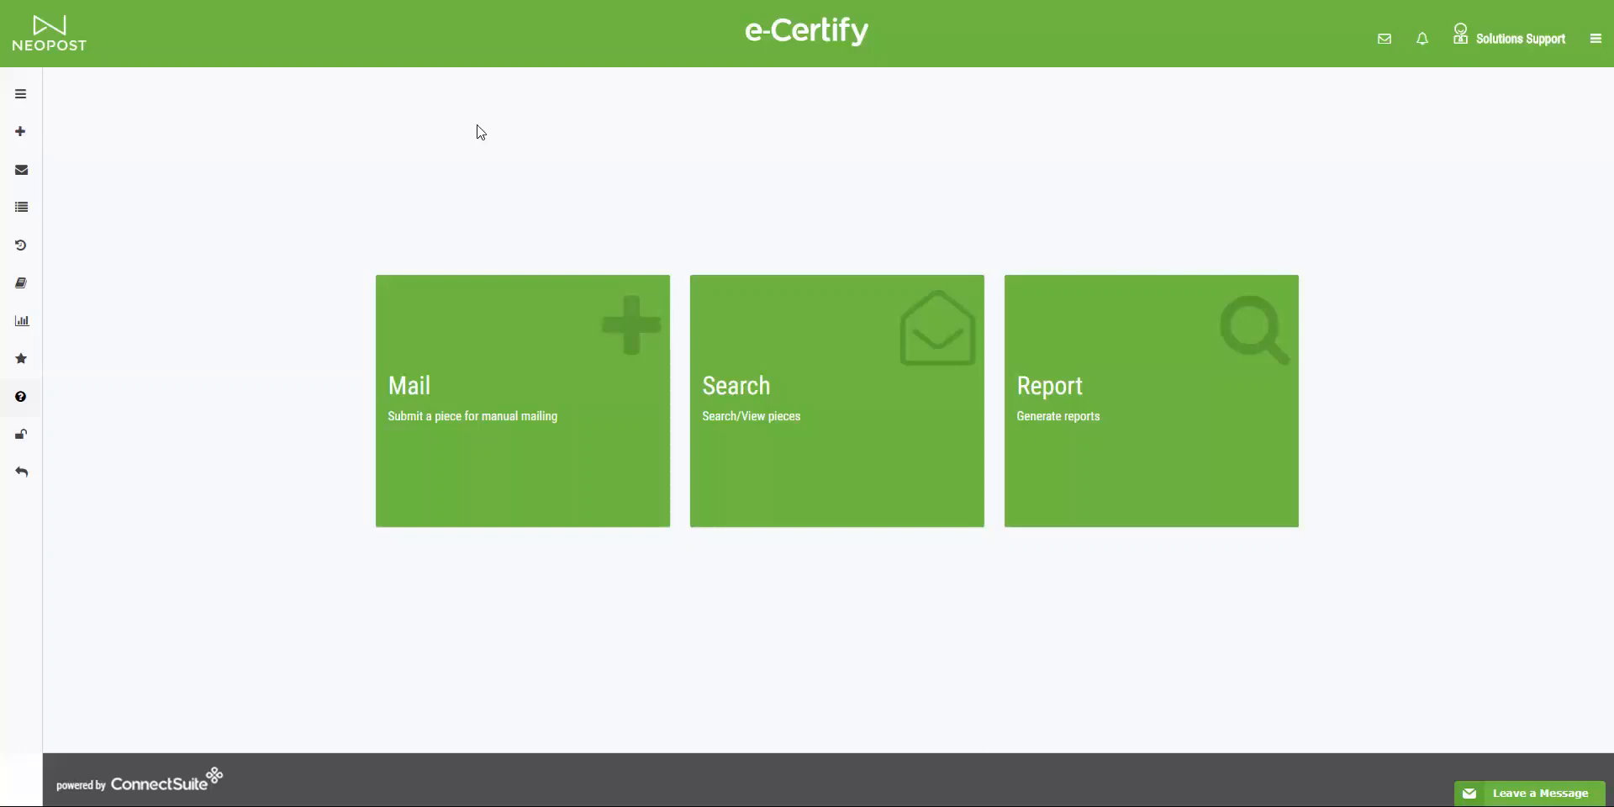
pyautogui.moveTo(319, 257)
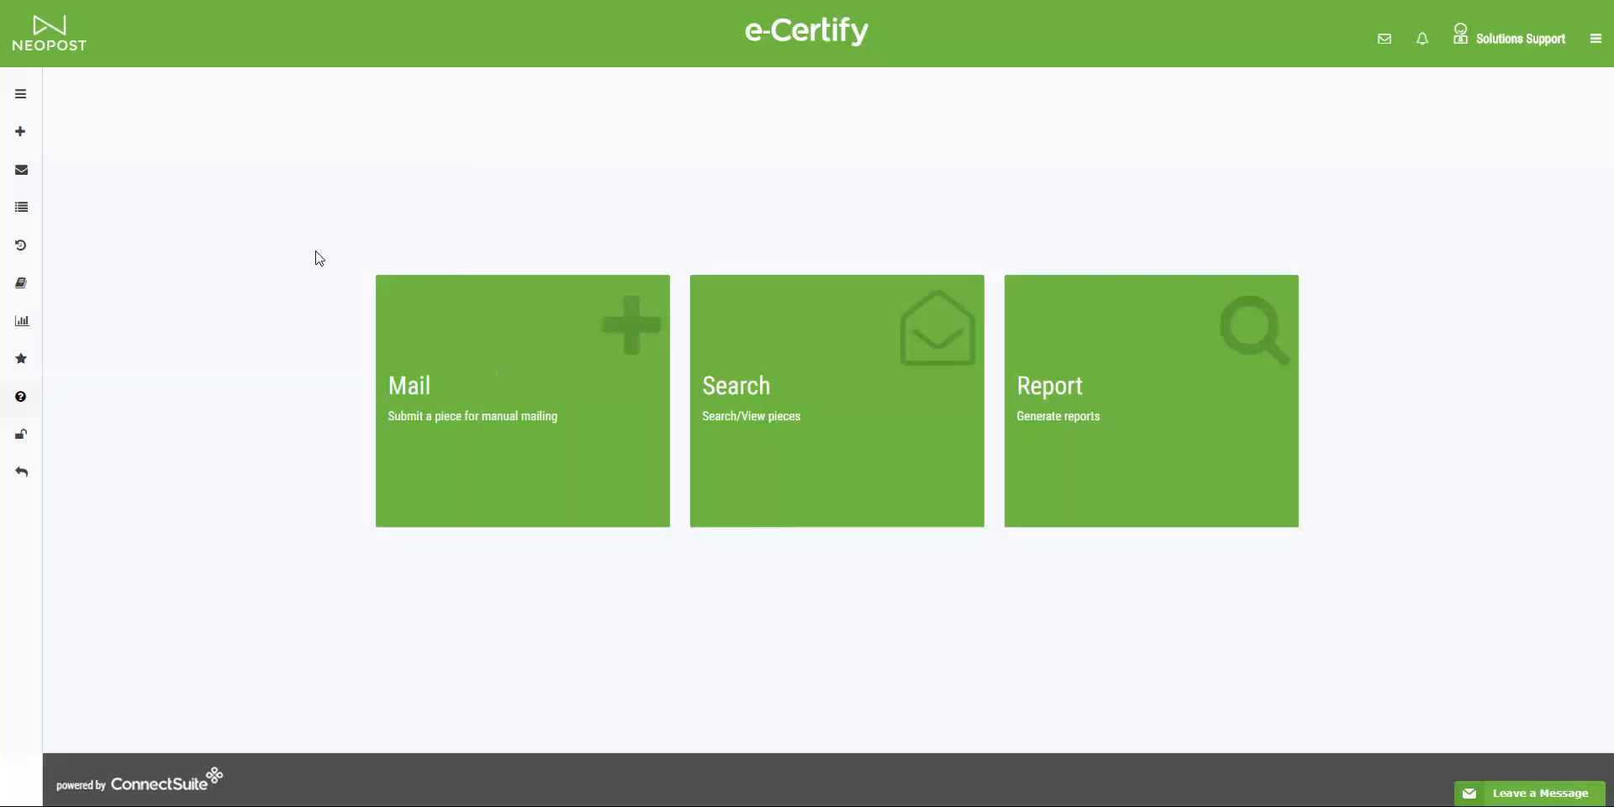
# Expand the left navigation menu and hover its entries to reveal section names
pyautogui.click(20, 94)
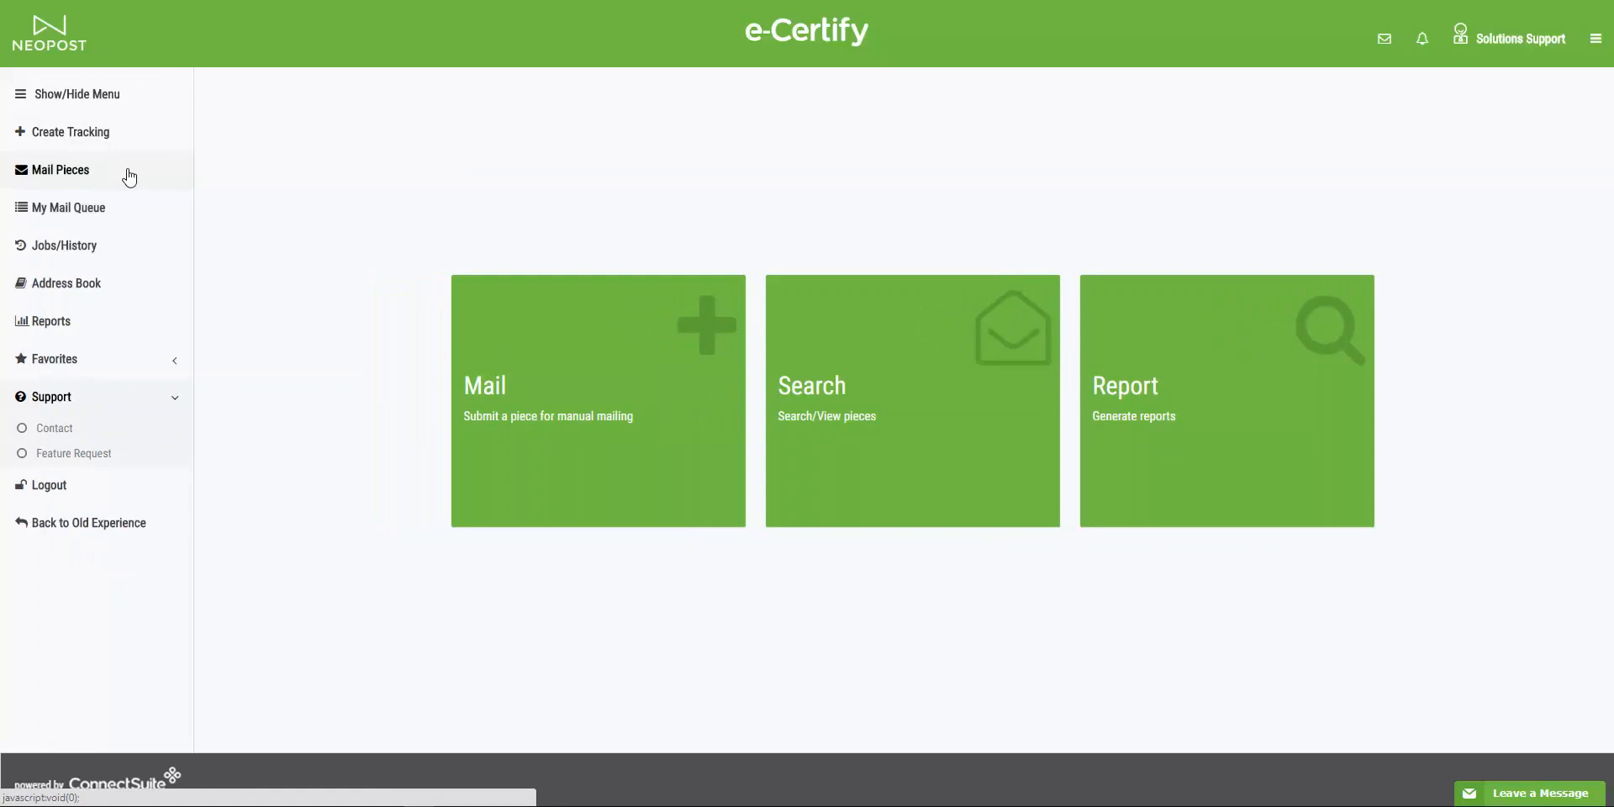
pyautogui.moveTo(135, 172)
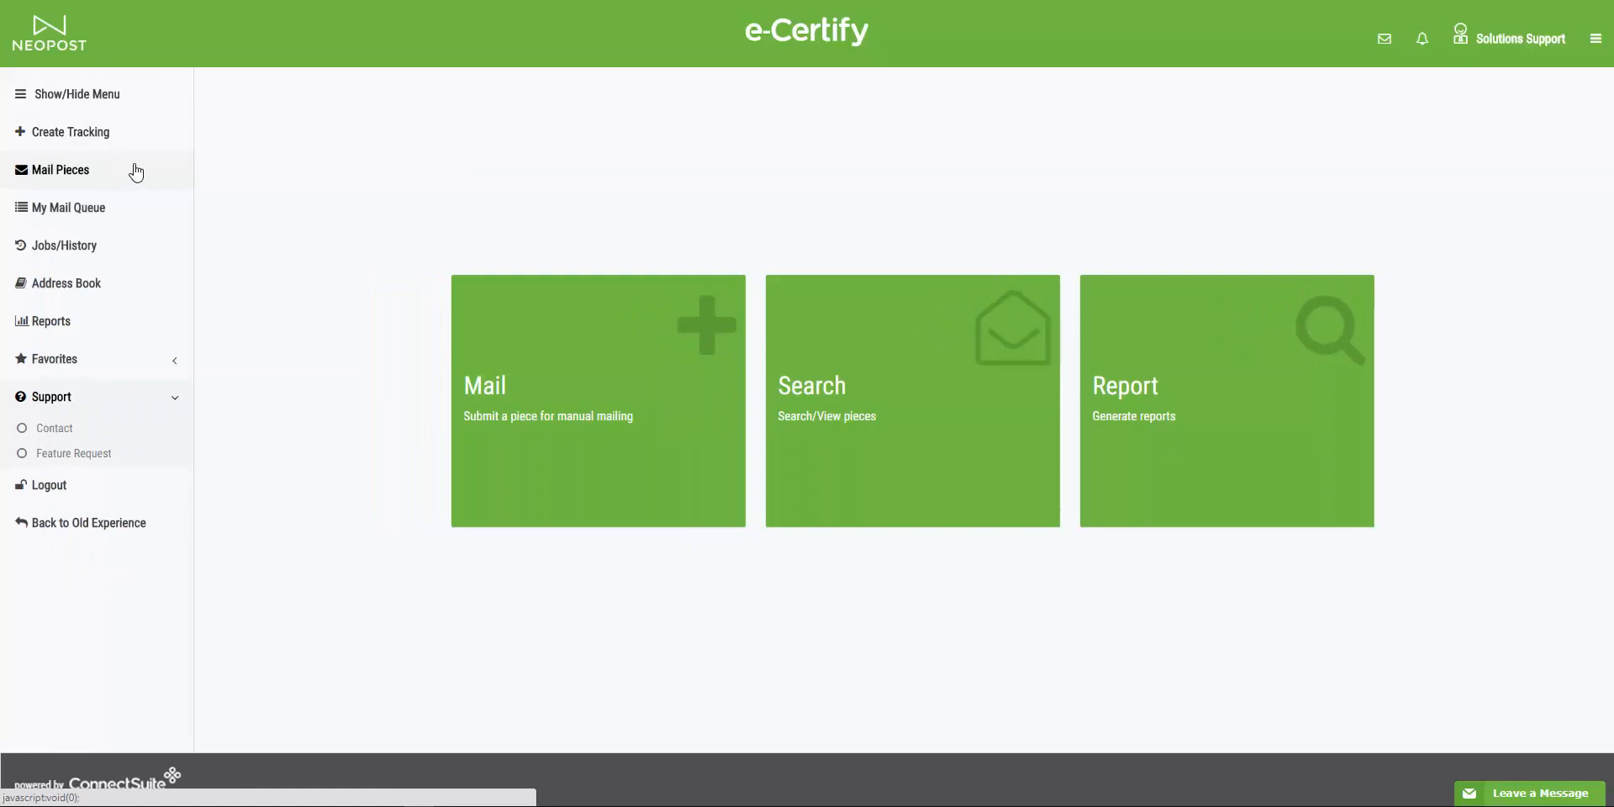
pyautogui.moveTo(131, 209)
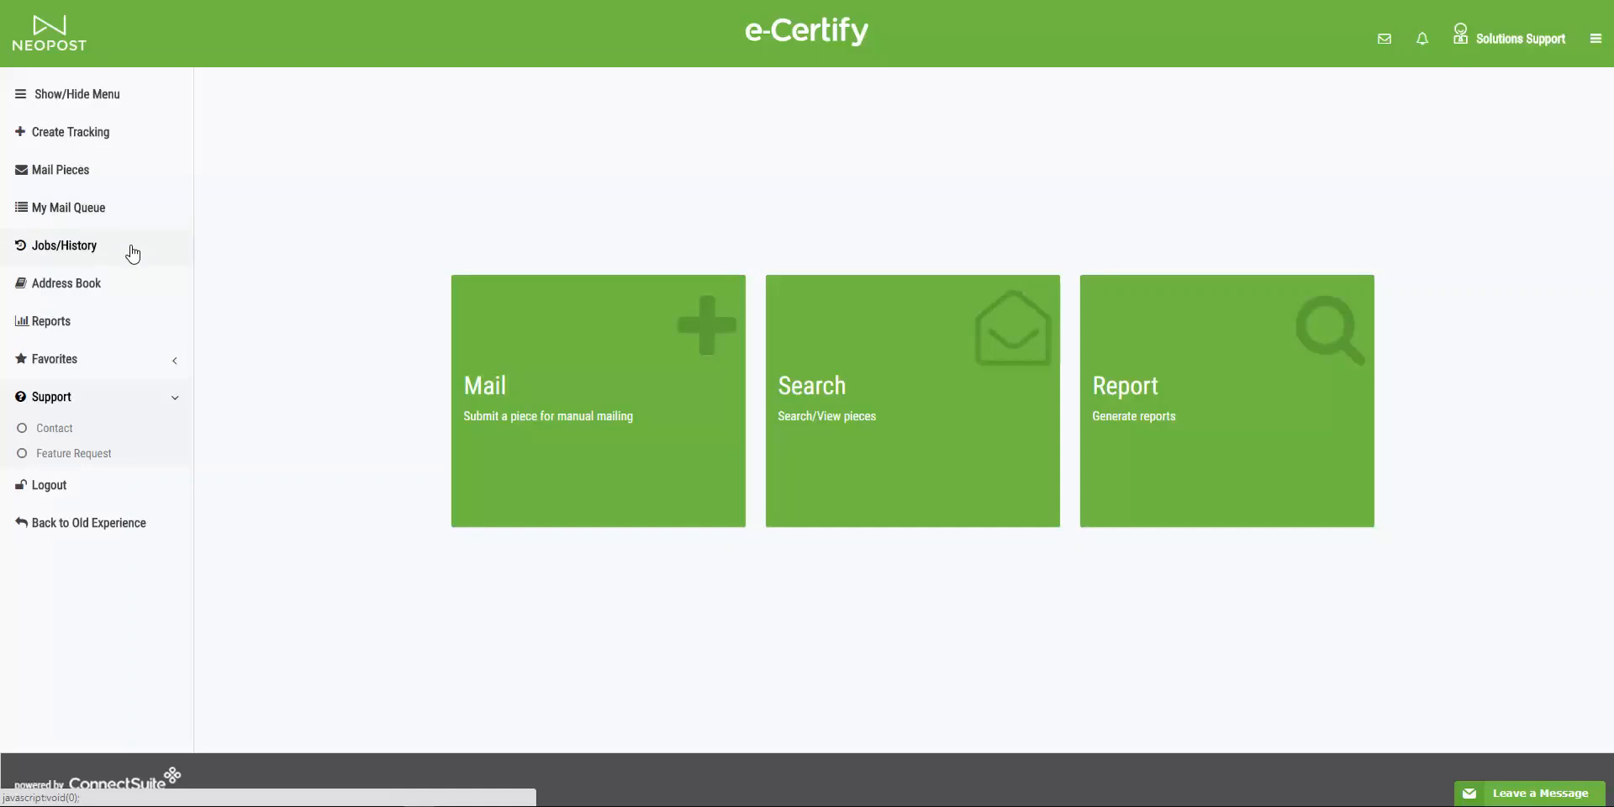
pyautogui.moveTo(129, 285)
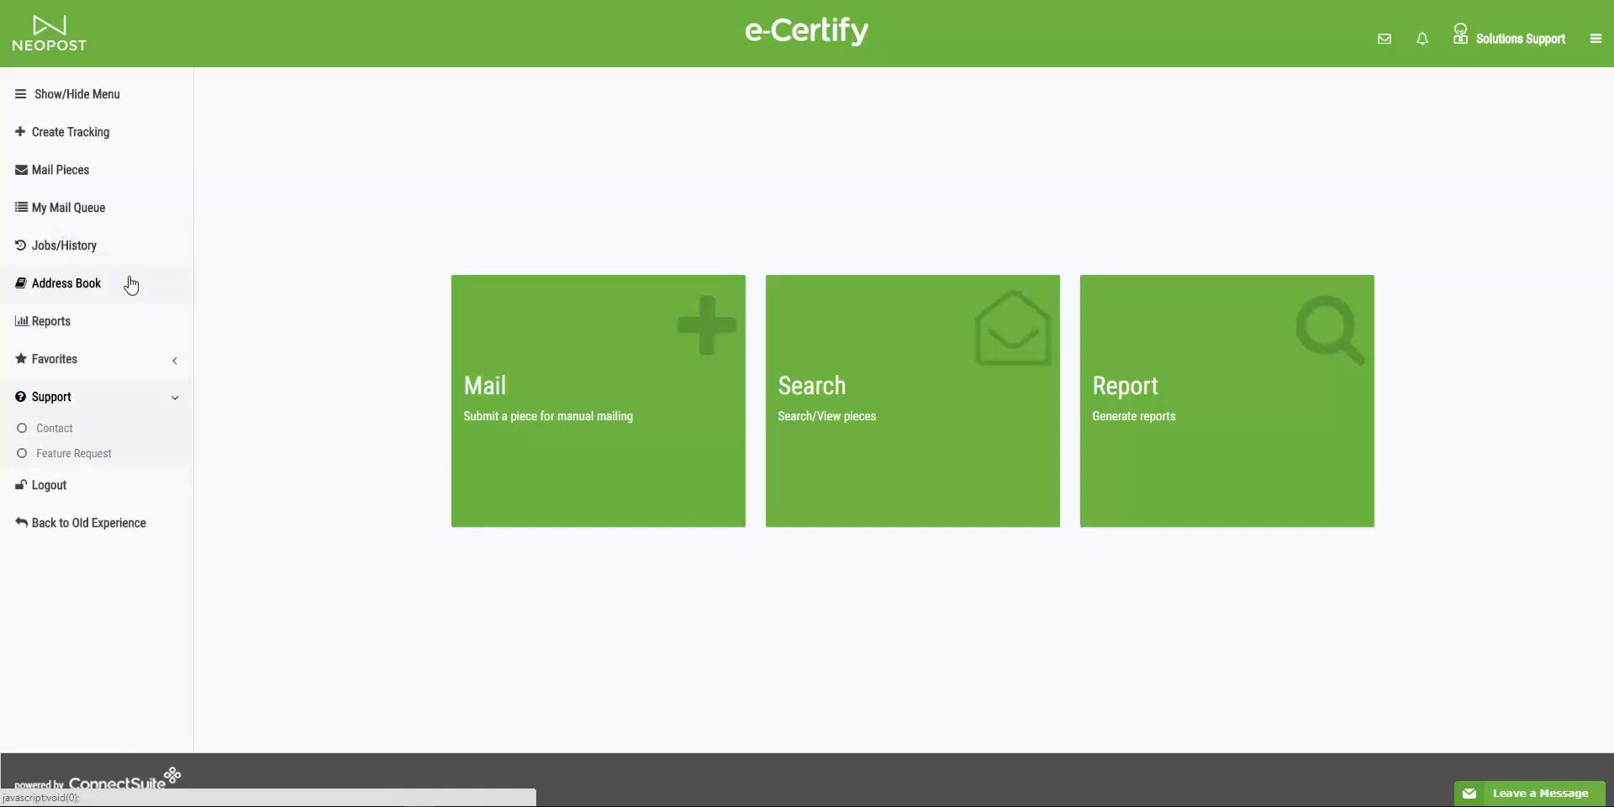
pyautogui.moveTo(117, 318)
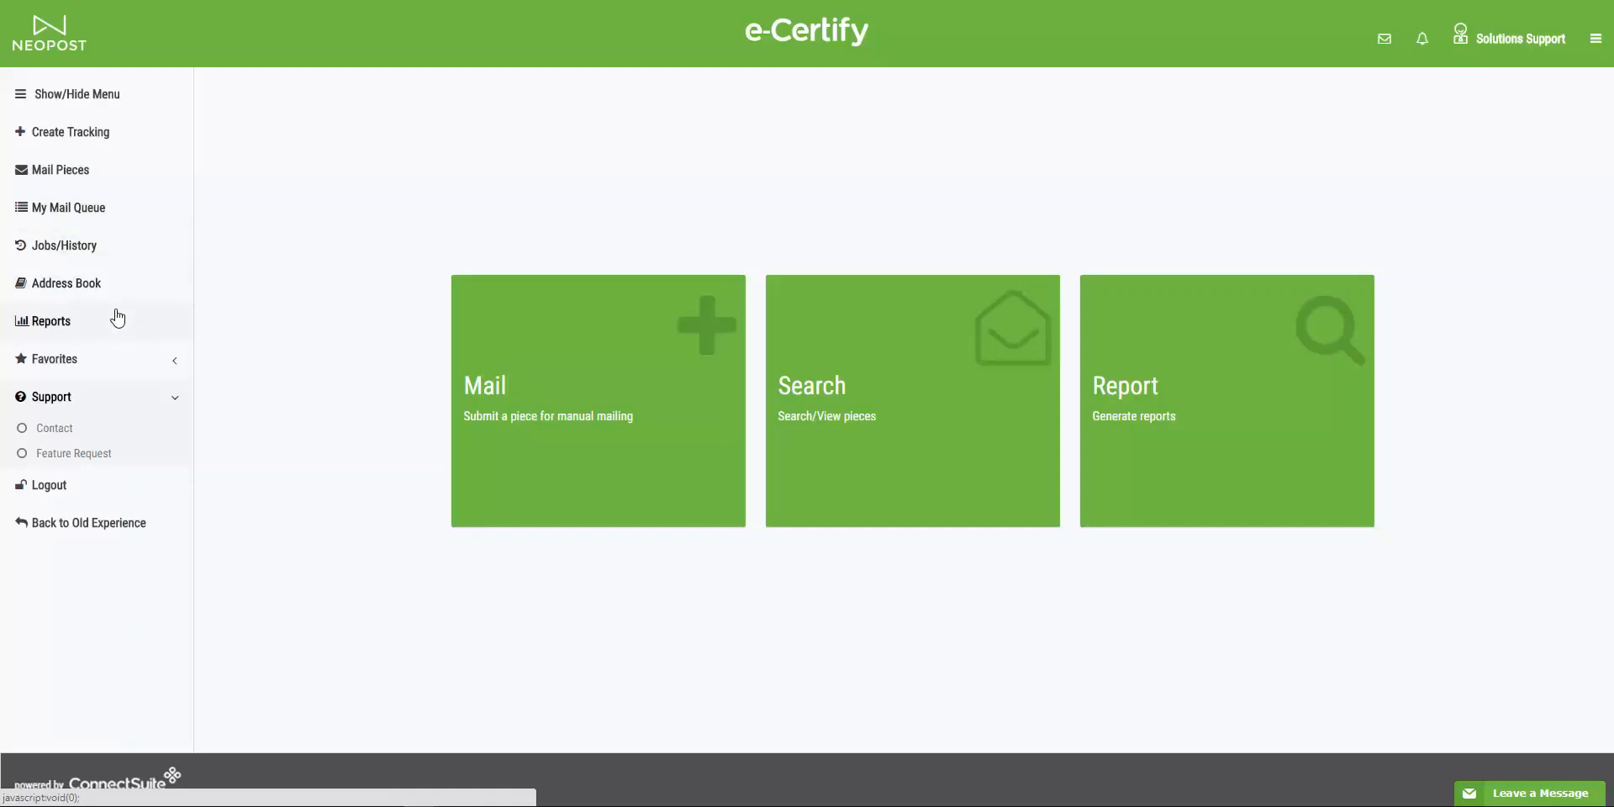
pyautogui.moveTo(116, 333)
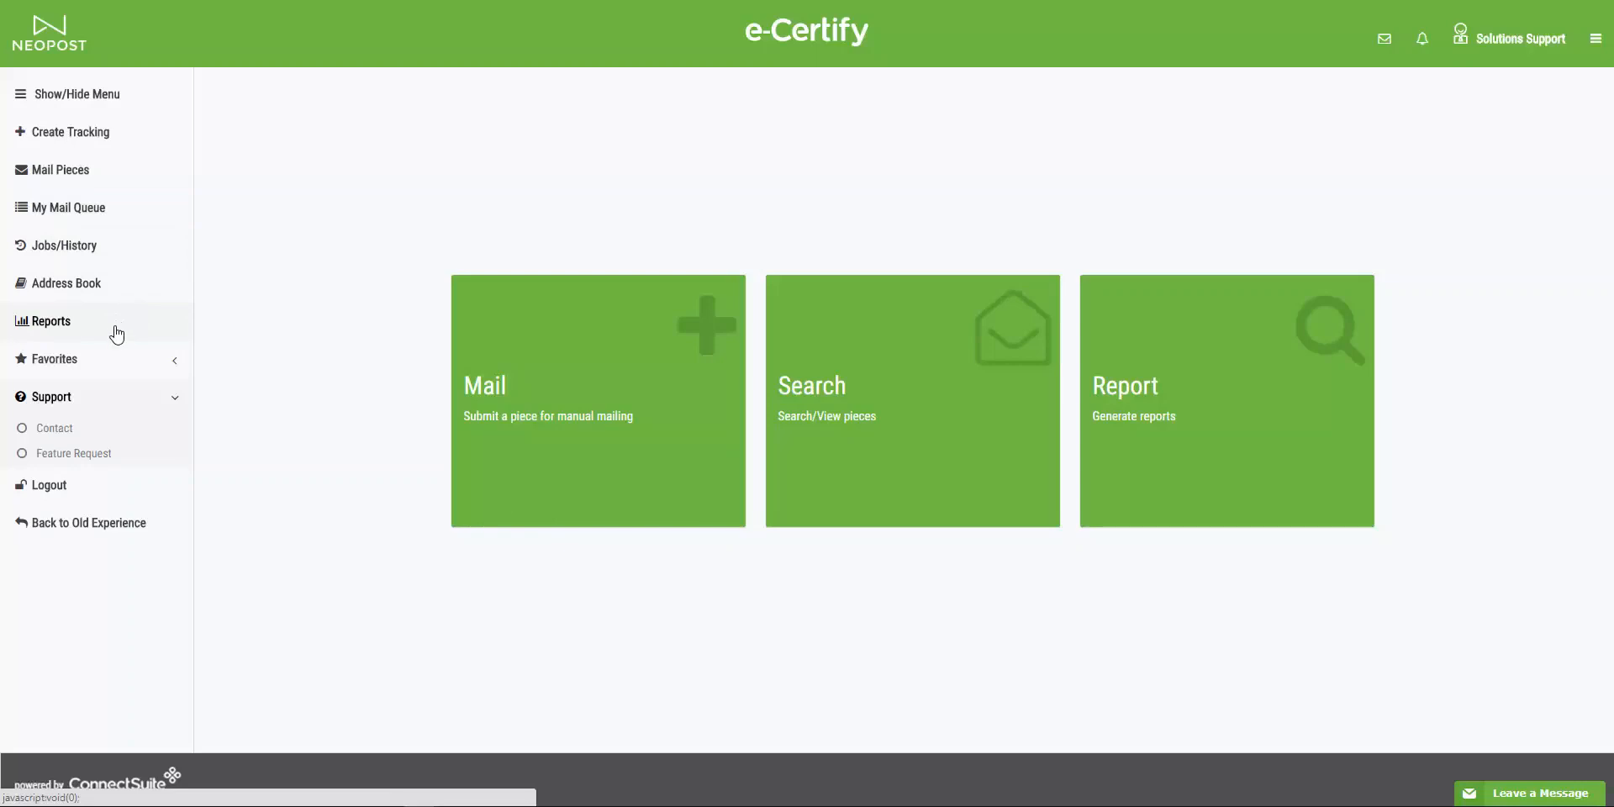
pyautogui.click(52, 359)
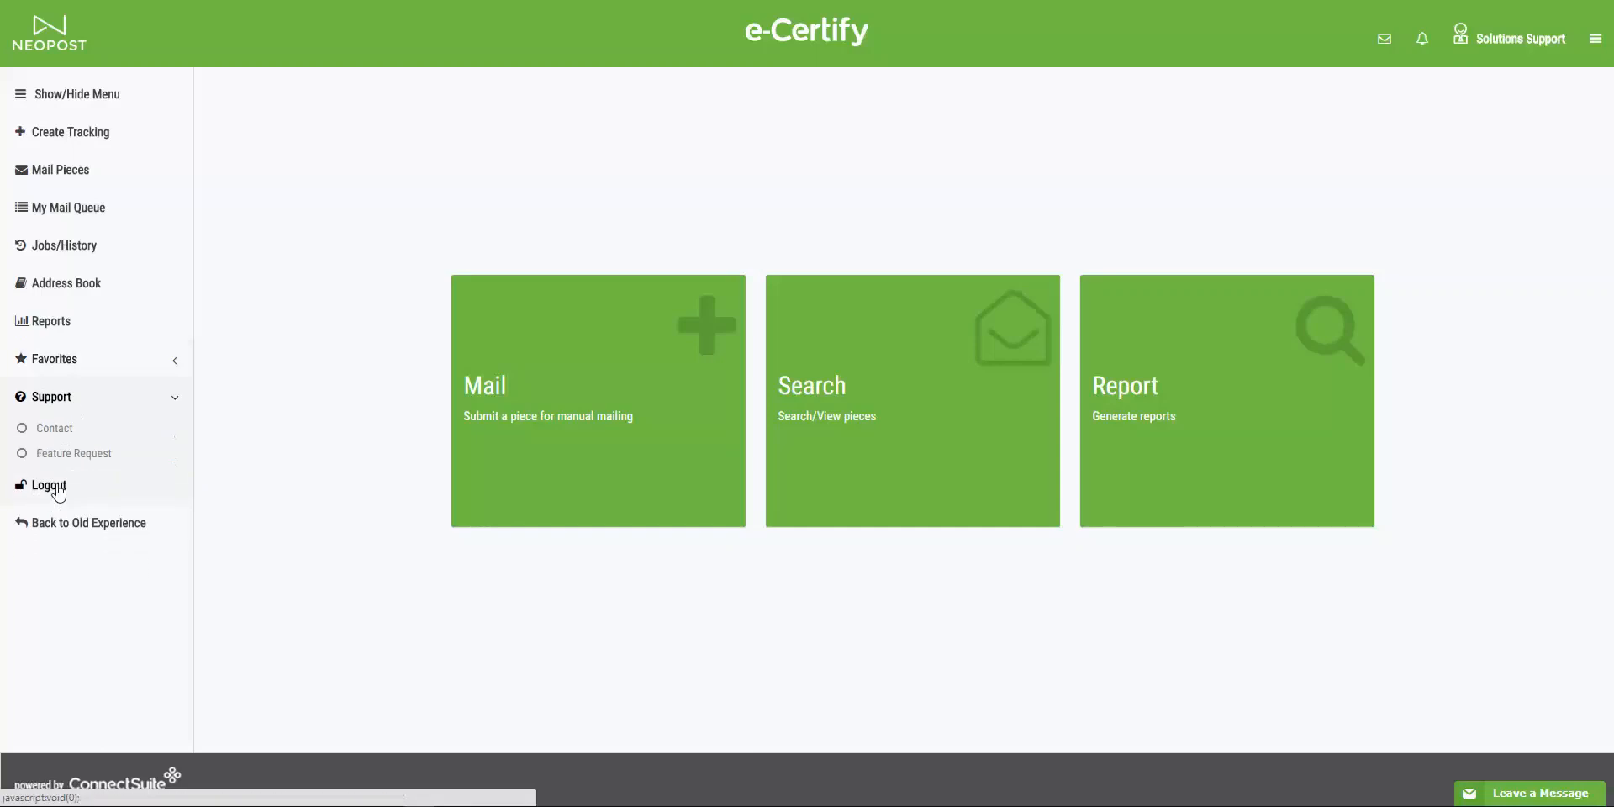
pyautogui.moveTo(87, 457)
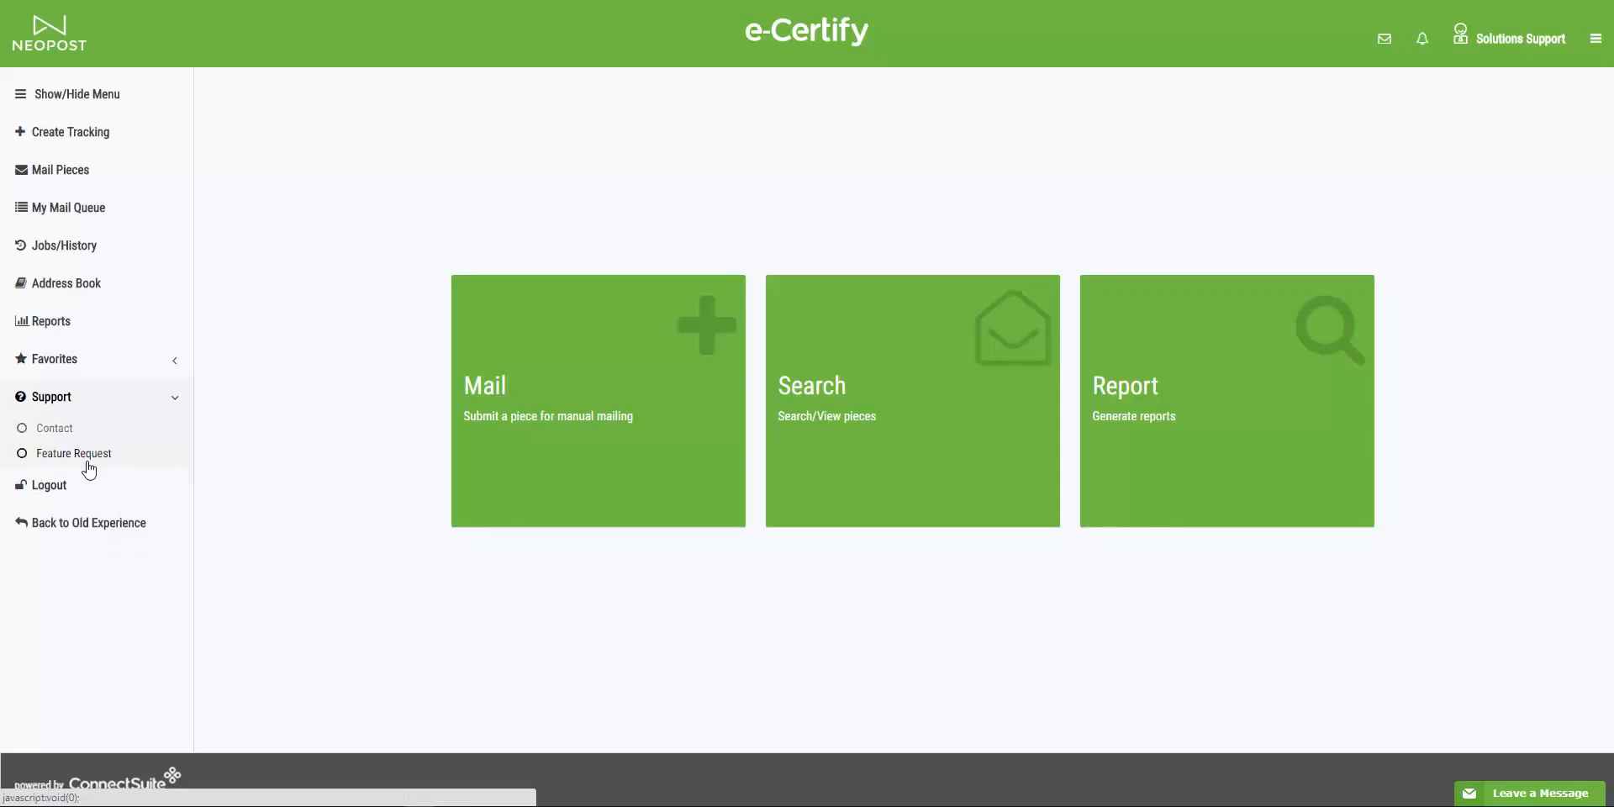
pyautogui.moveTo(587, 363)
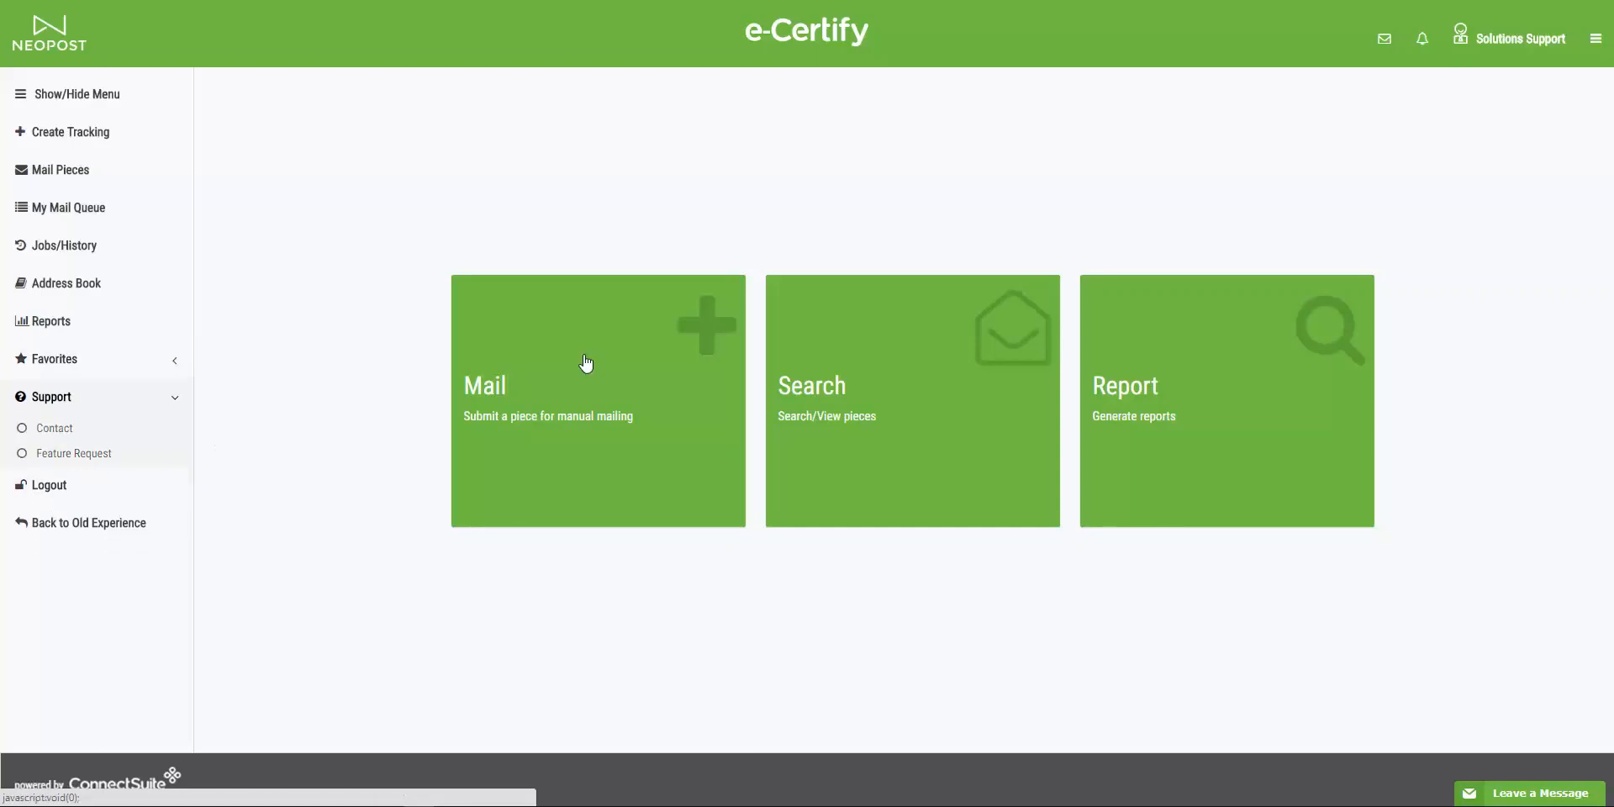
# Show the admin menu listing Company, Profiles, Tracking Label, Users, Departments and Locations
pyautogui.click(1596, 39)
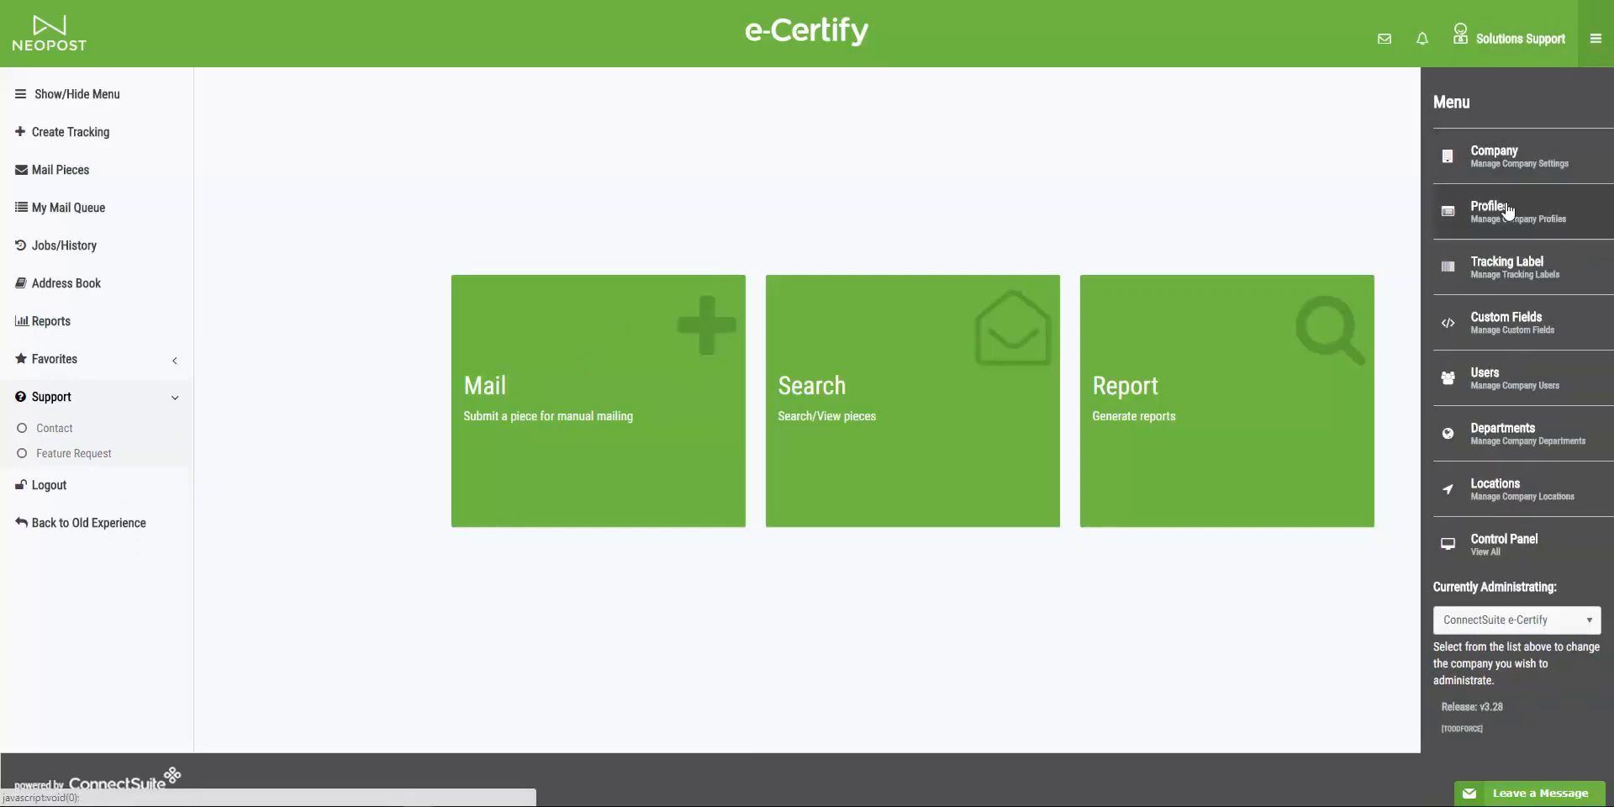
pyautogui.moveTo(1525, 257)
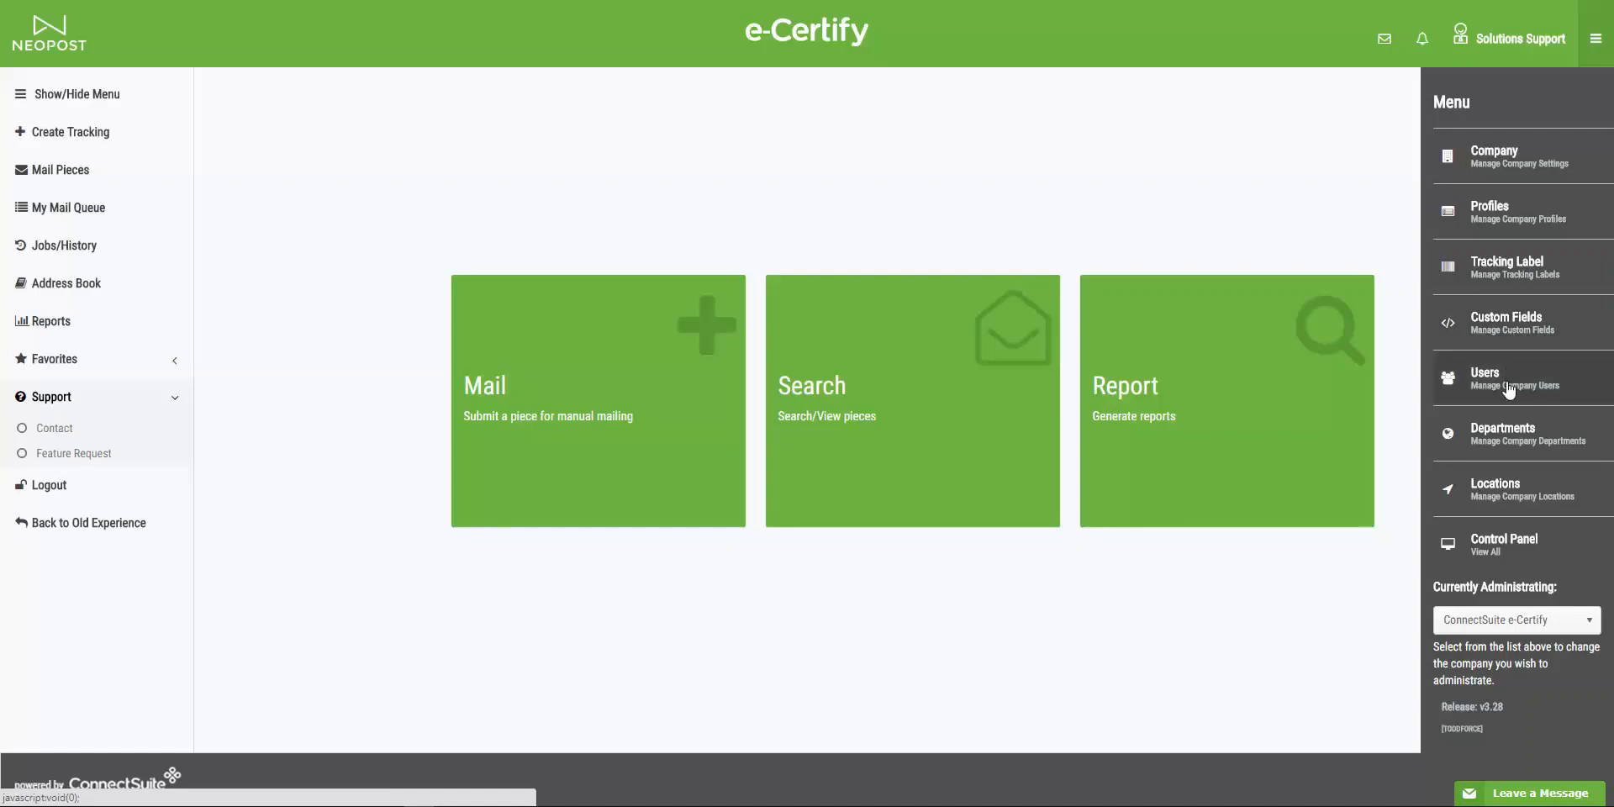
pyautogui.moveTo(1508, 388)
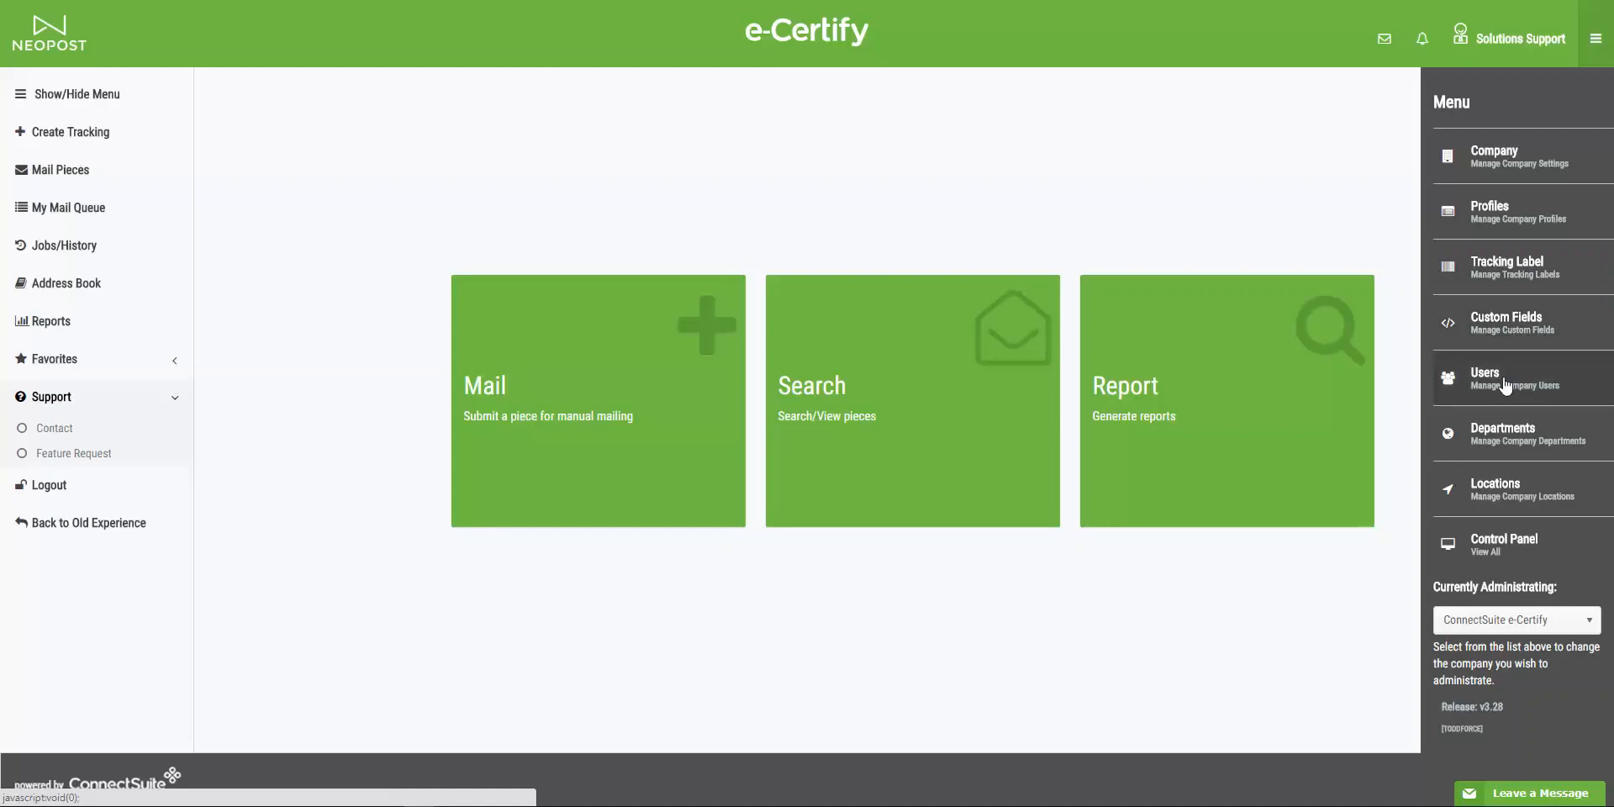
pyautogui.moveTo(1506, 384)
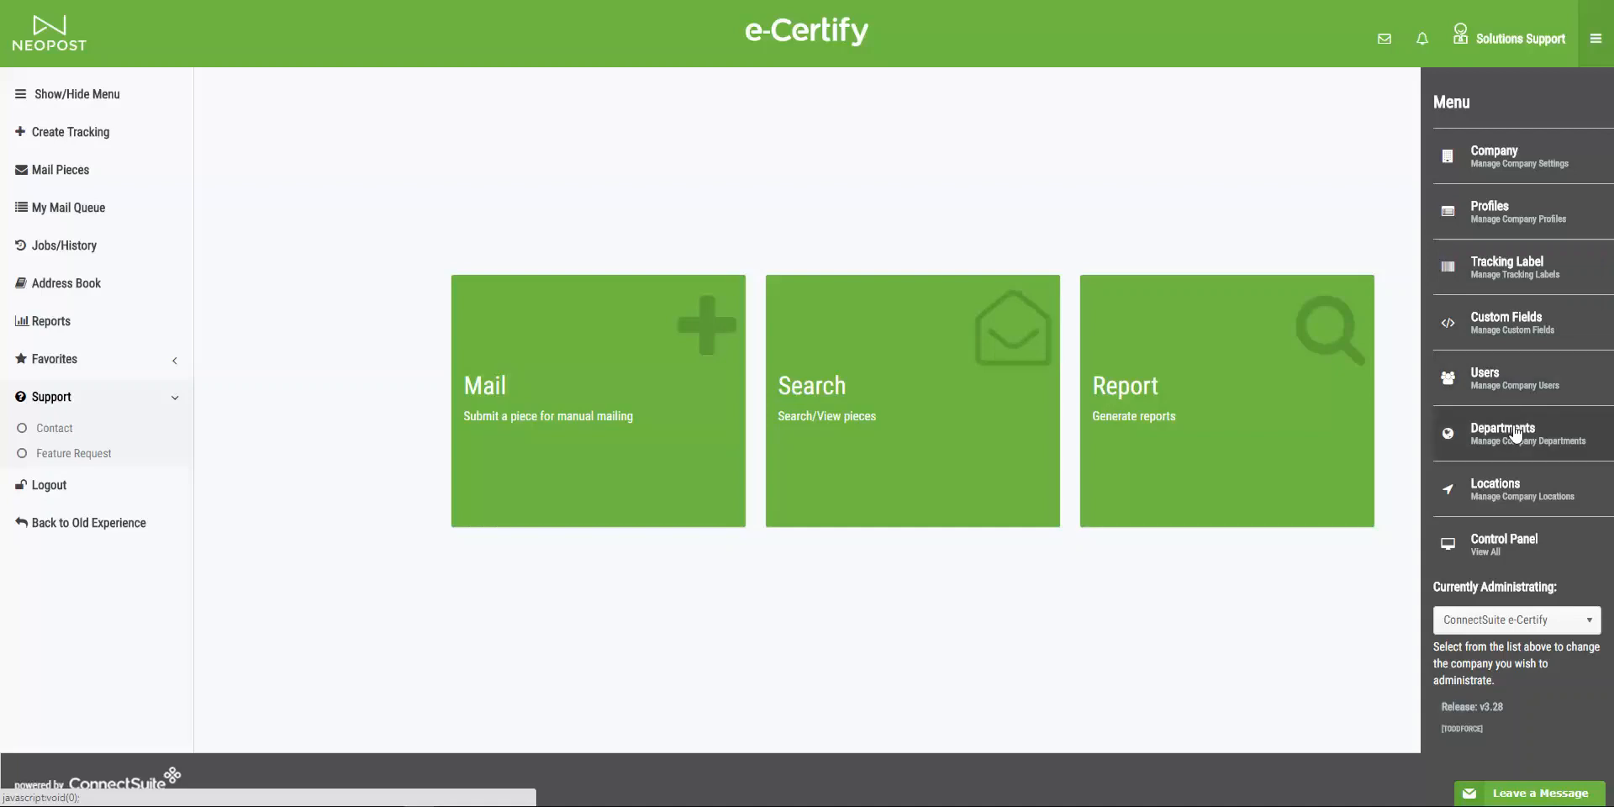
pyautogui.moveTo(1508, 491)
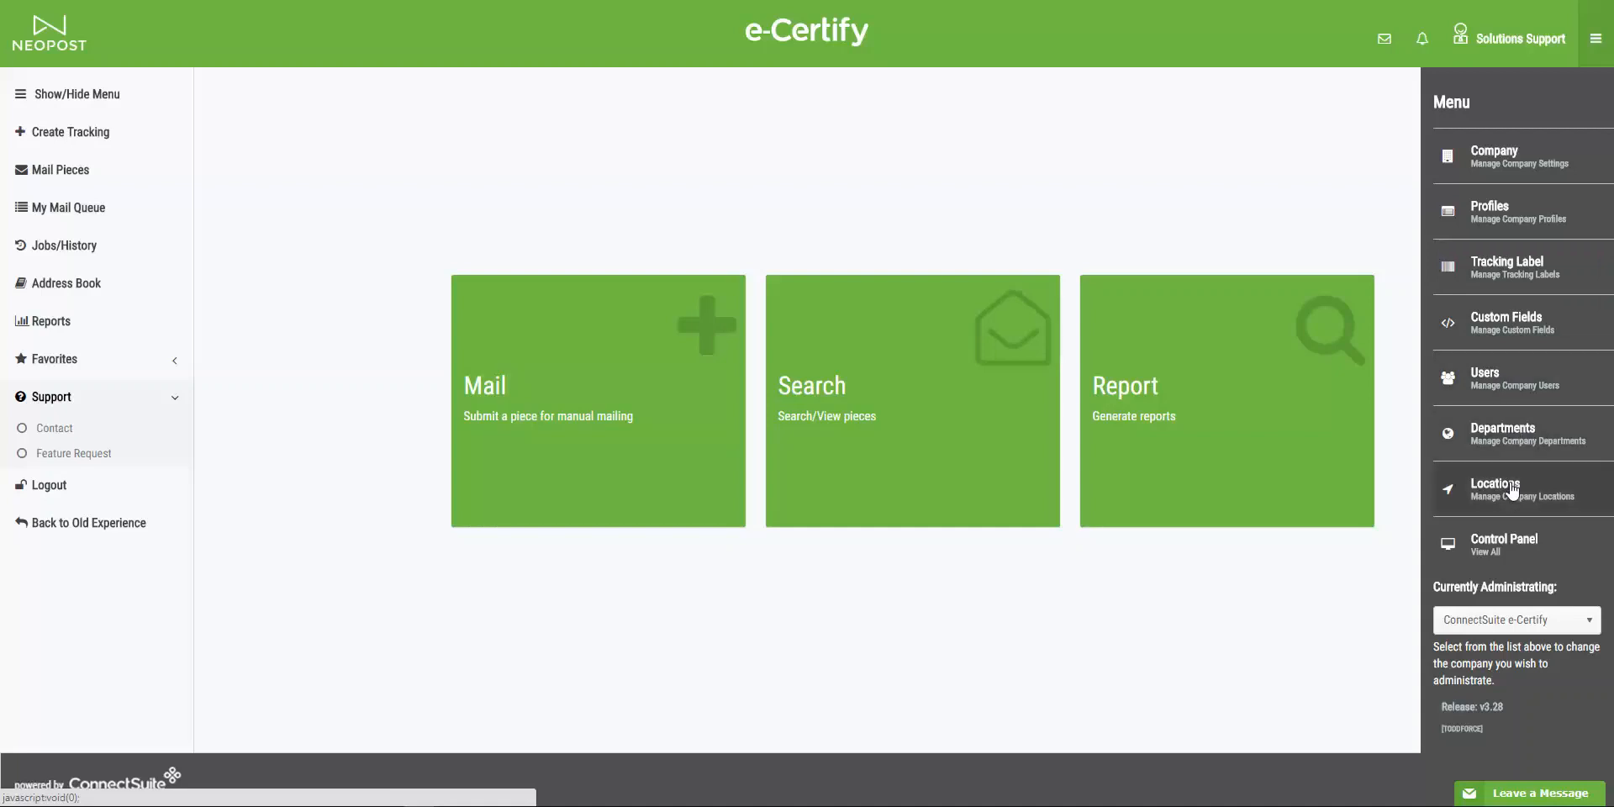
pyautogui.moveTo(1508, 553)
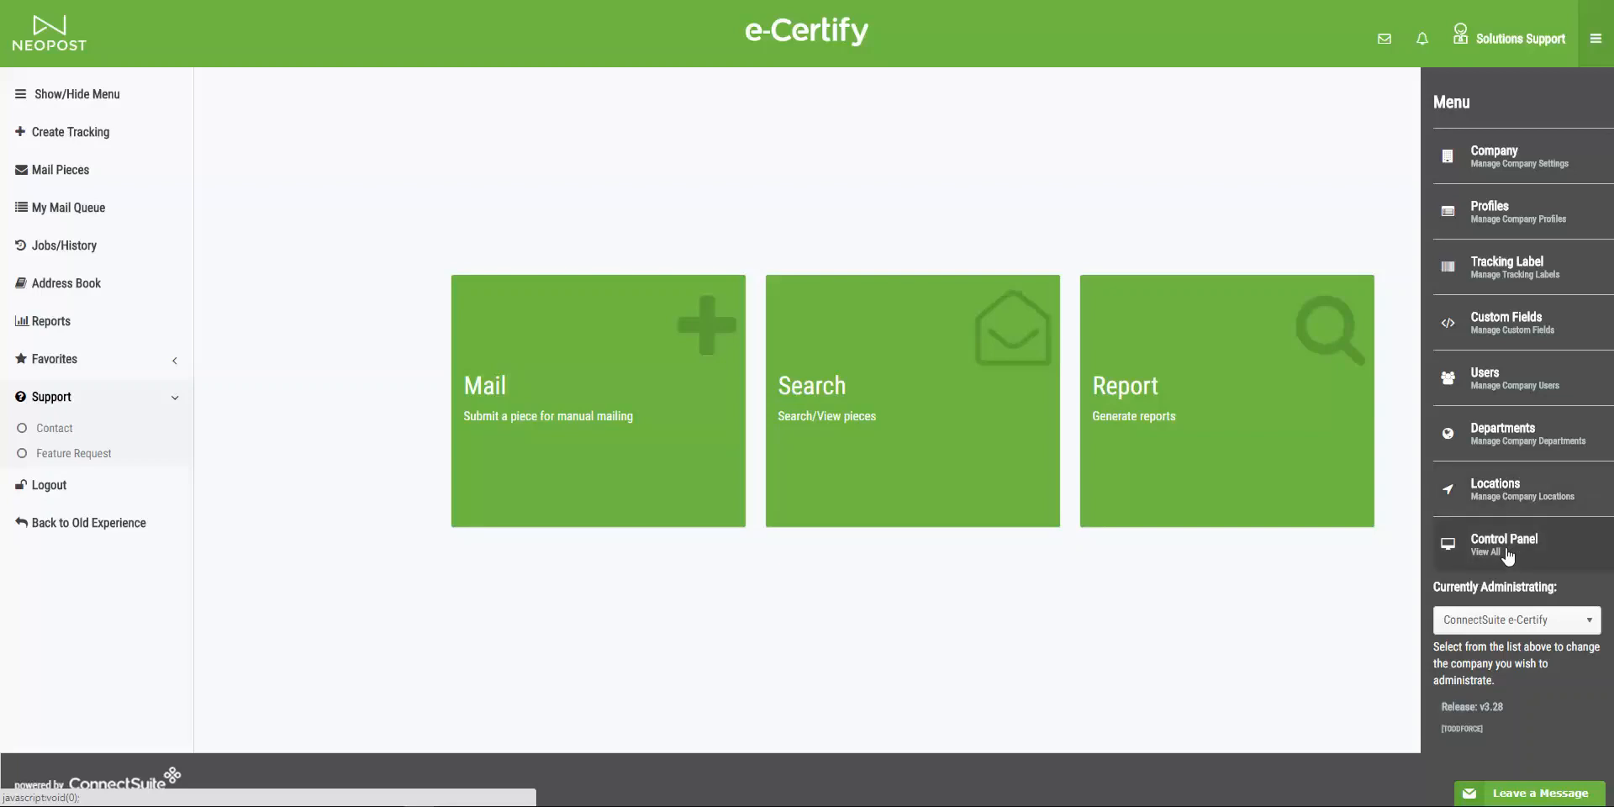
pyautogui.moveTo(1507, 551)
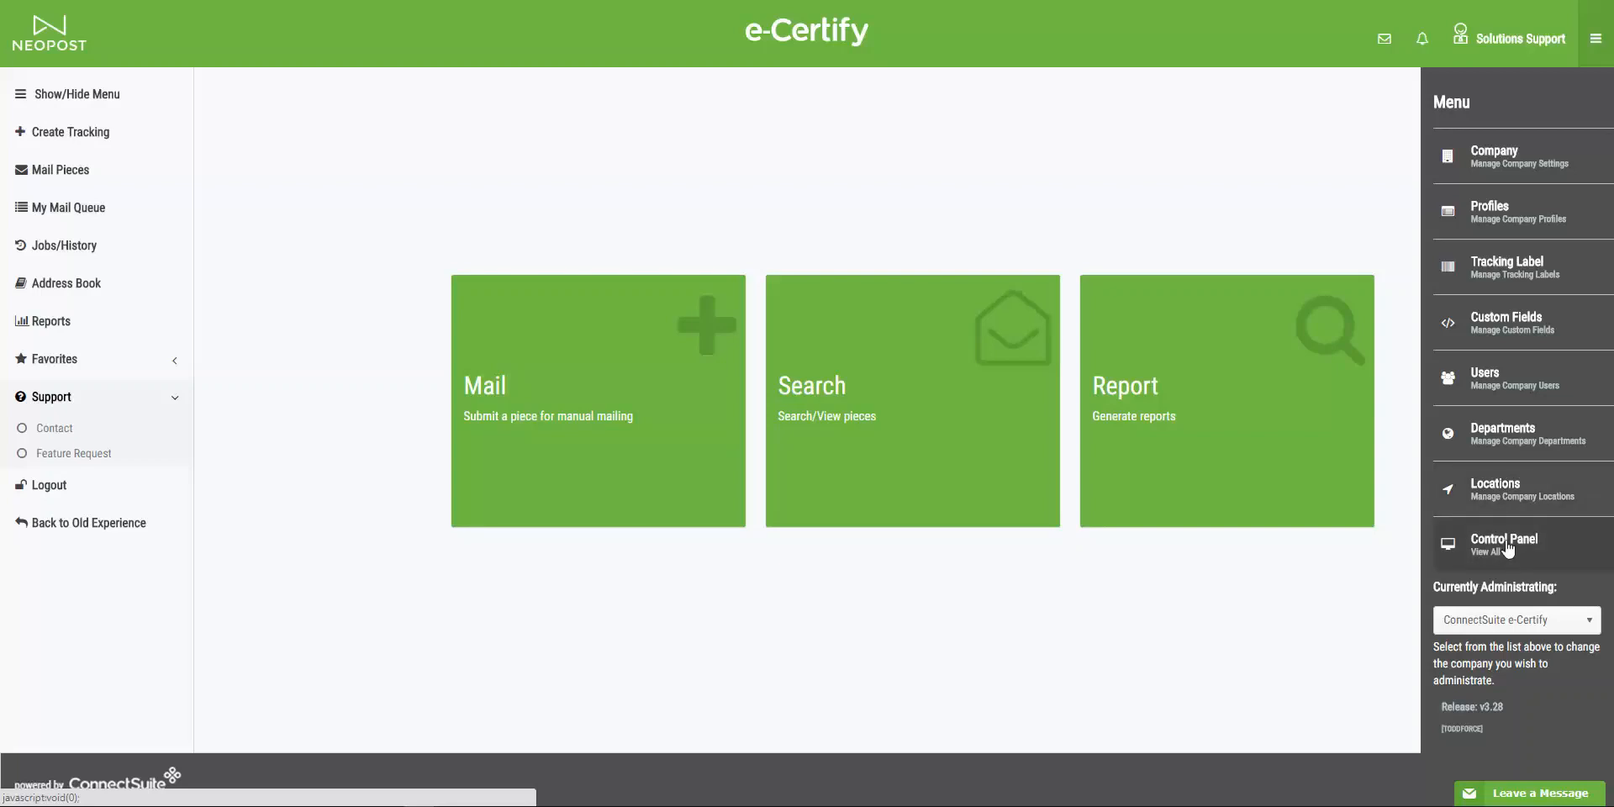
pyautogui.moveTo(1541, 155)
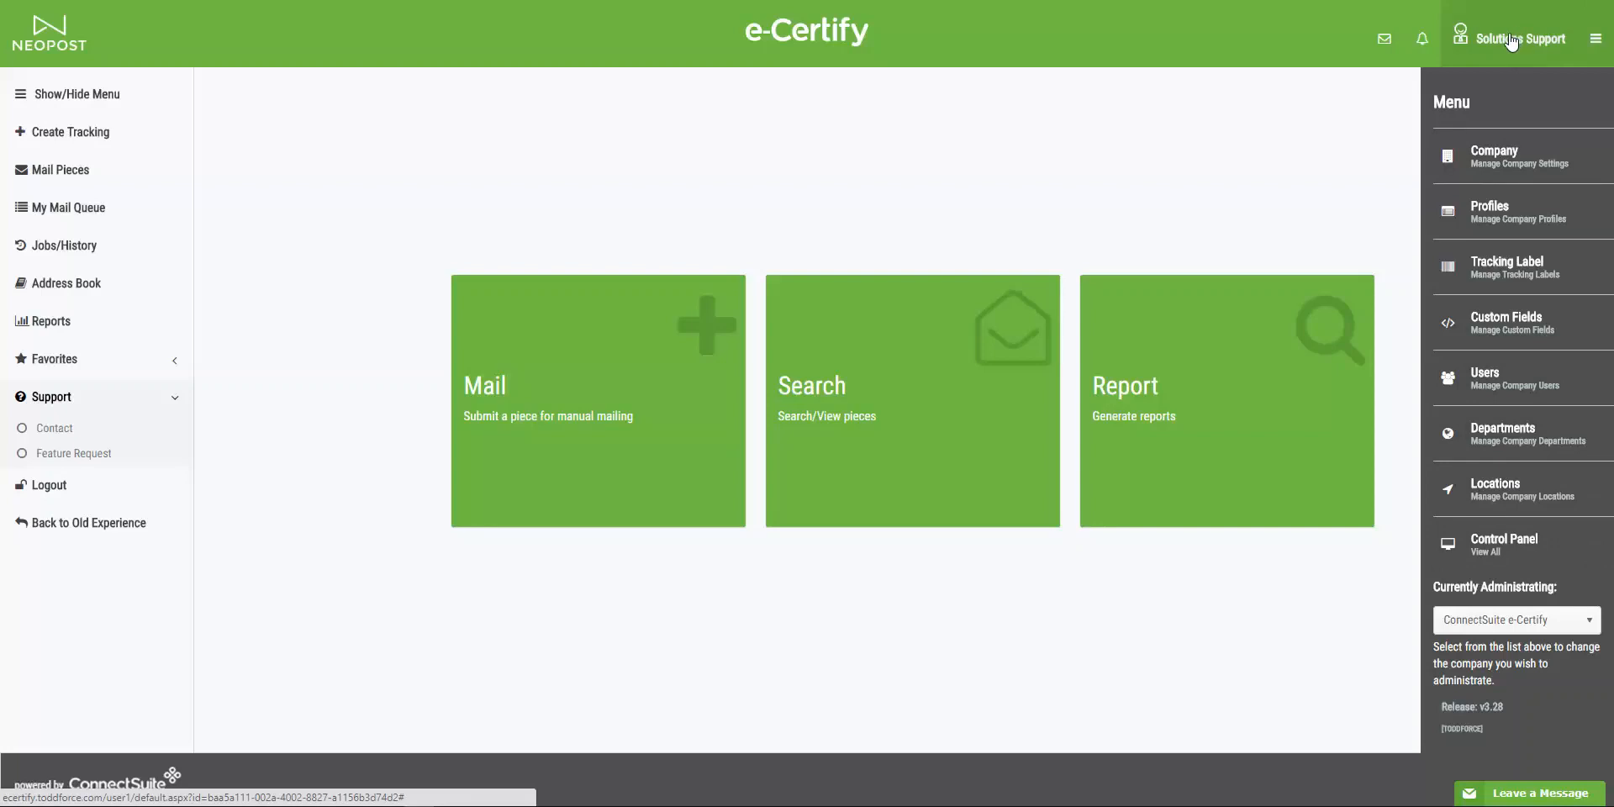
pyautogui.moveTo(1423, 115)
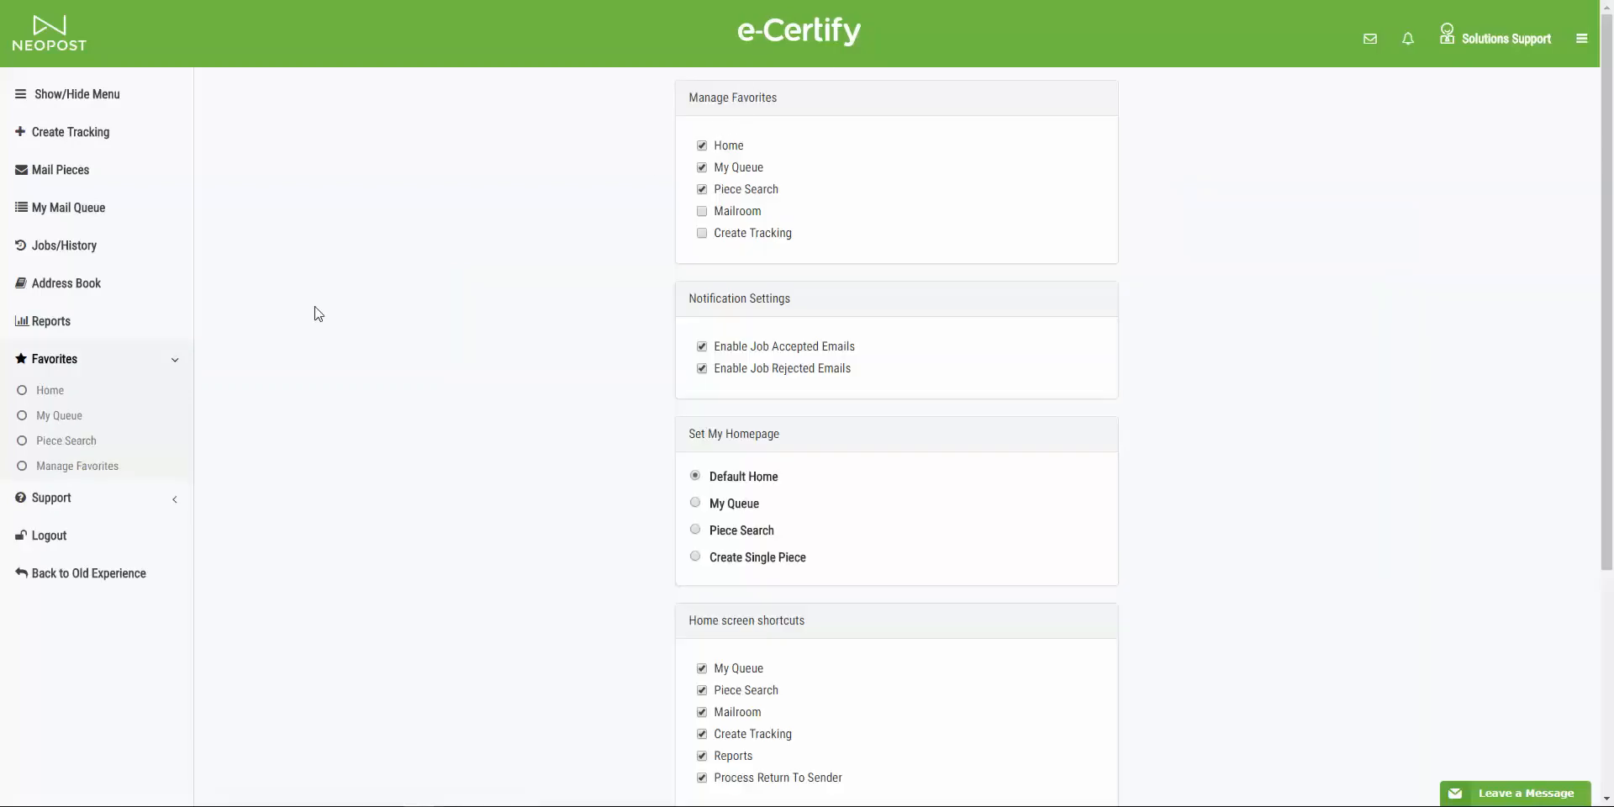
pyautogui.moveTo(111, 363)
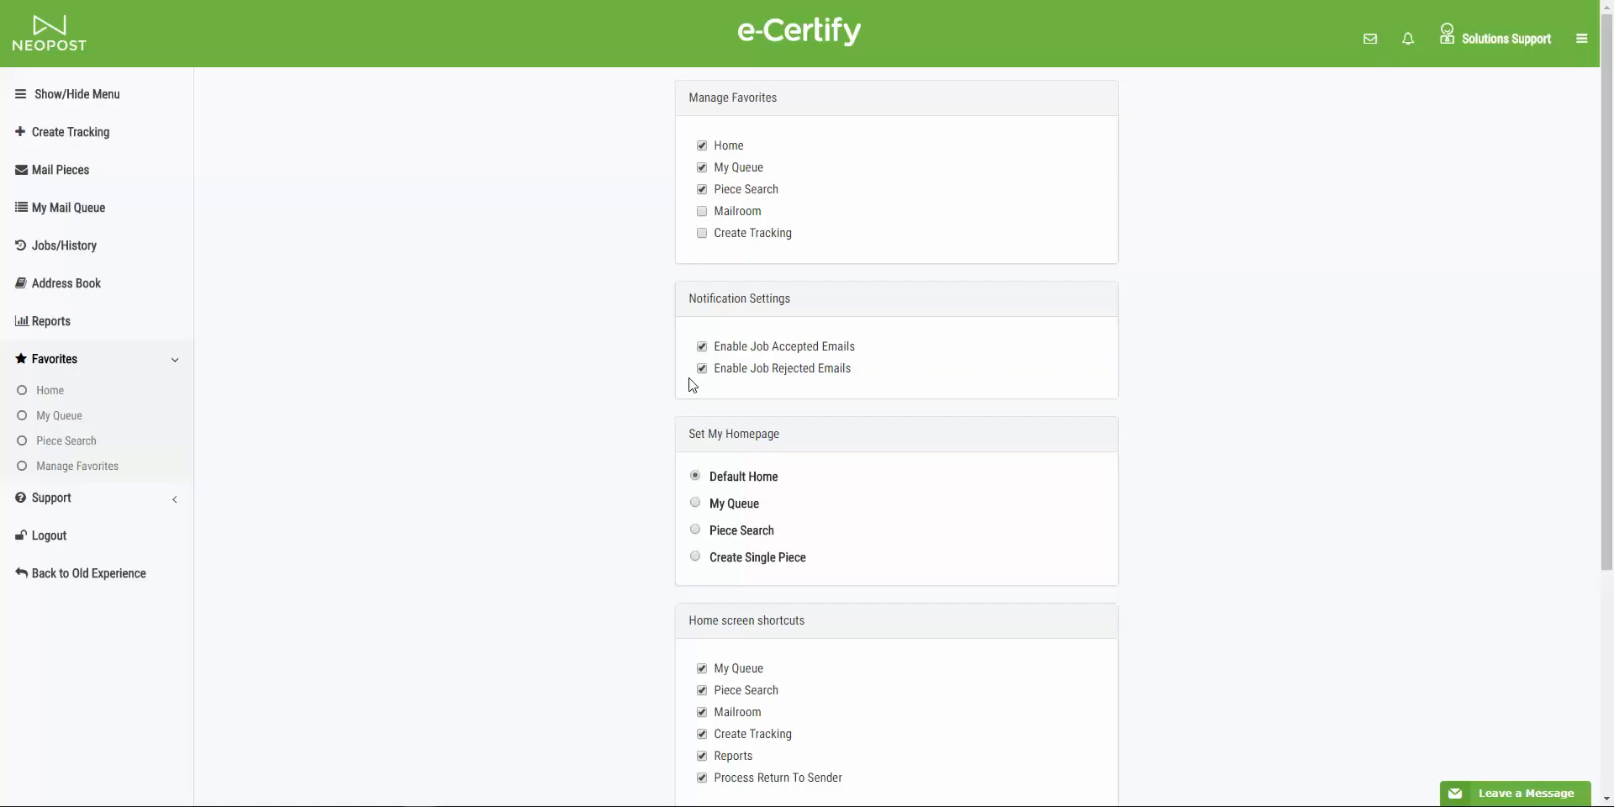
pyautogui.moveTo(686, 373)
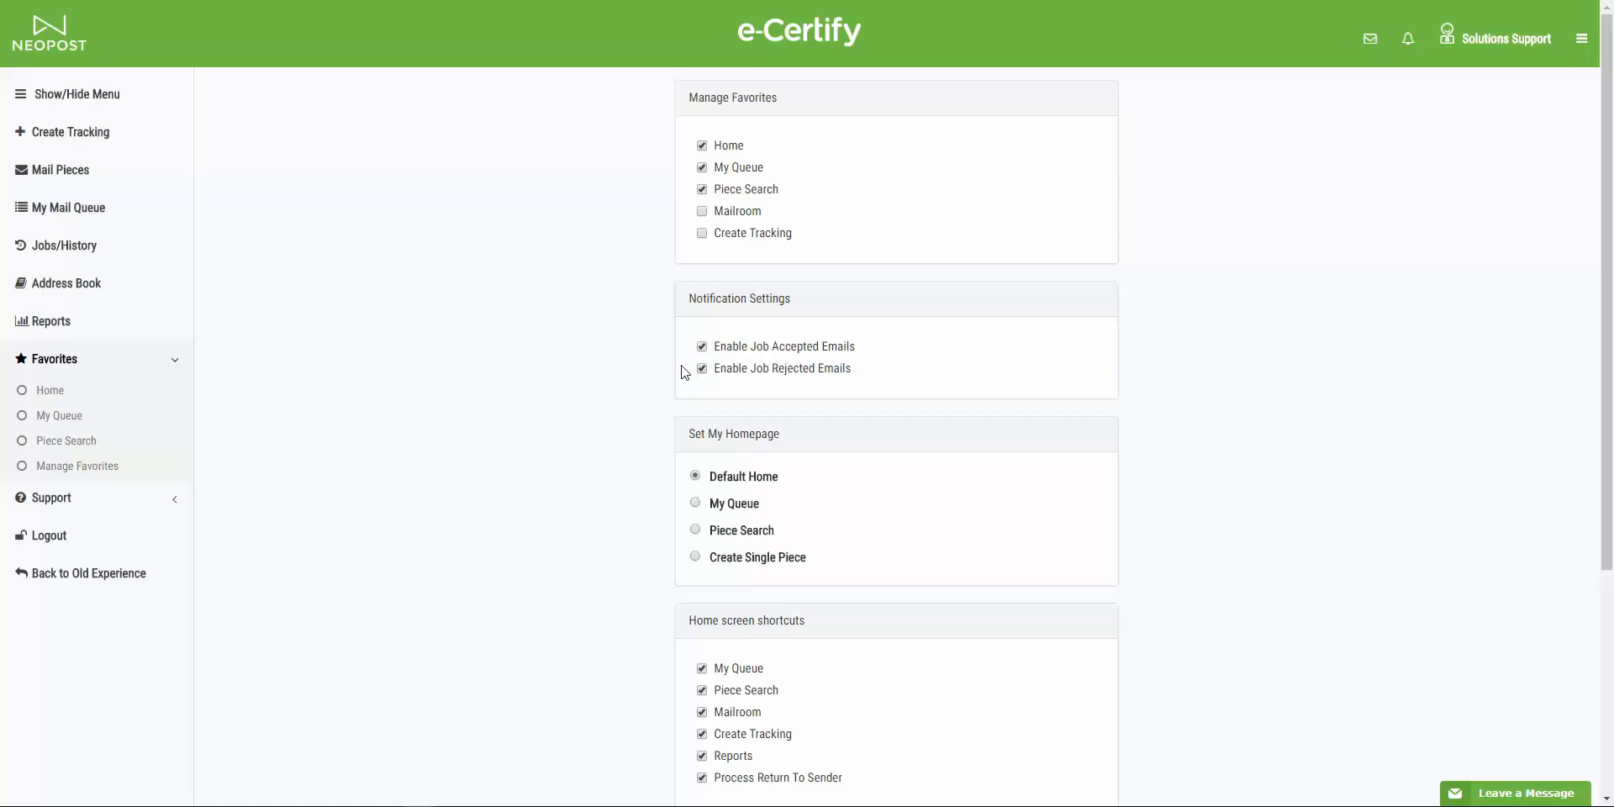
pyautogui.moveTo(686, 456)
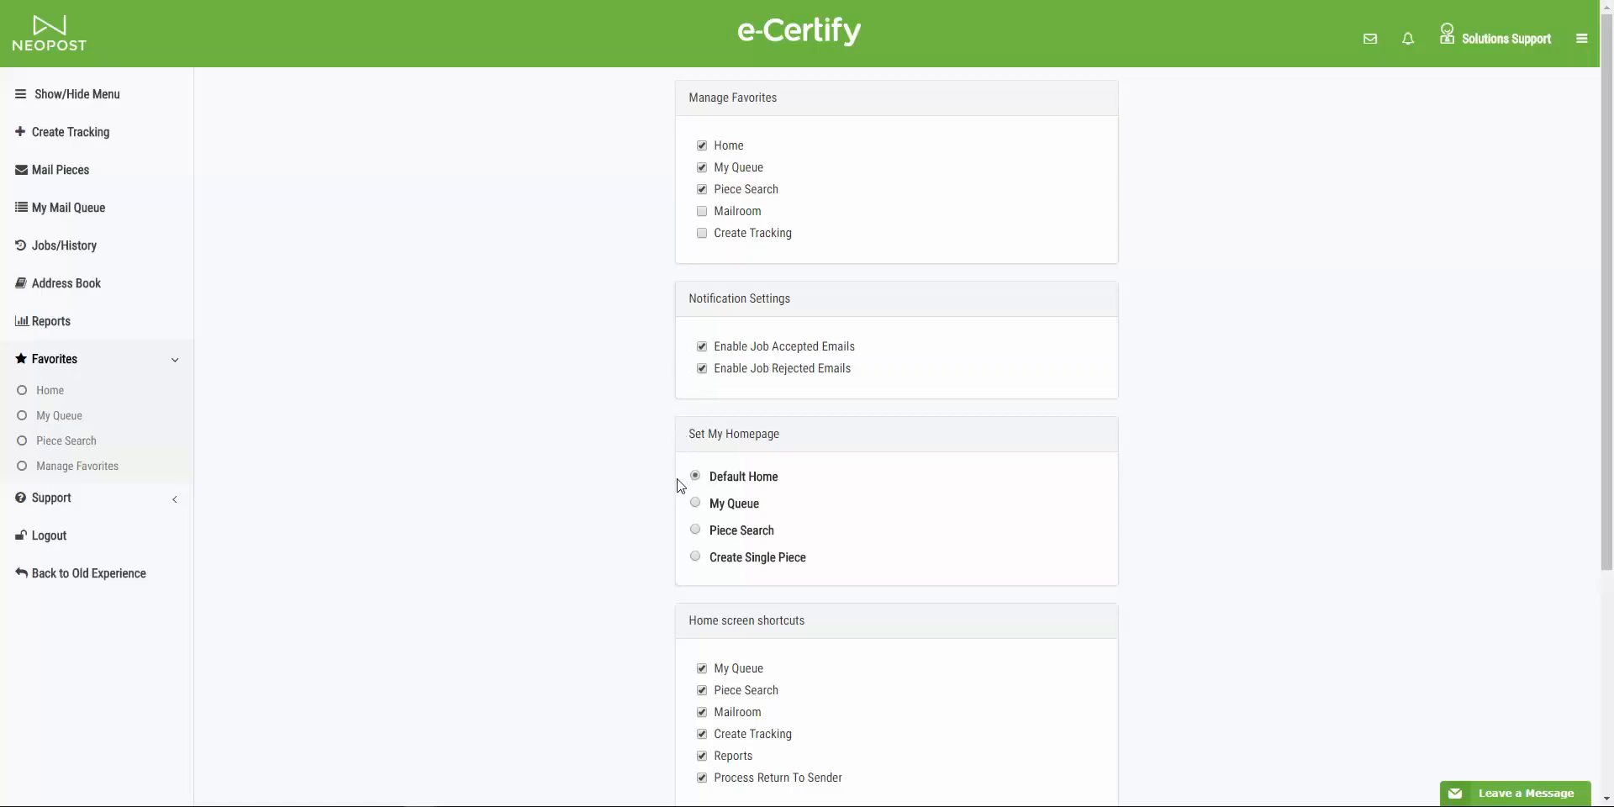
# Uncheck all six Home screen shortcuts, including My Queue and Piece Search, leaving Save in view
pyautogui.scroll(-3)
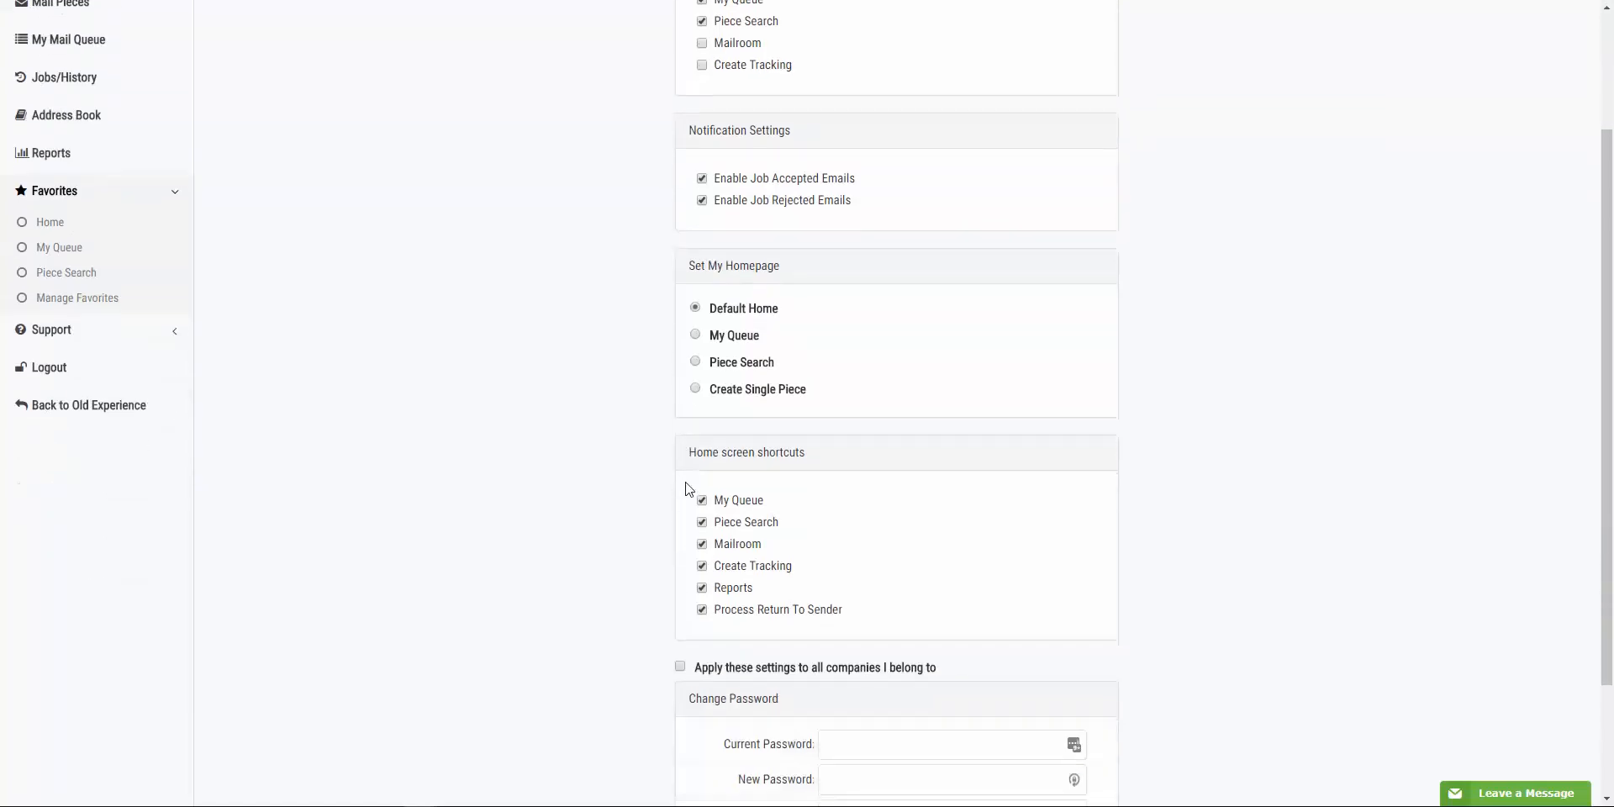
pyautogui.click(702, 608)
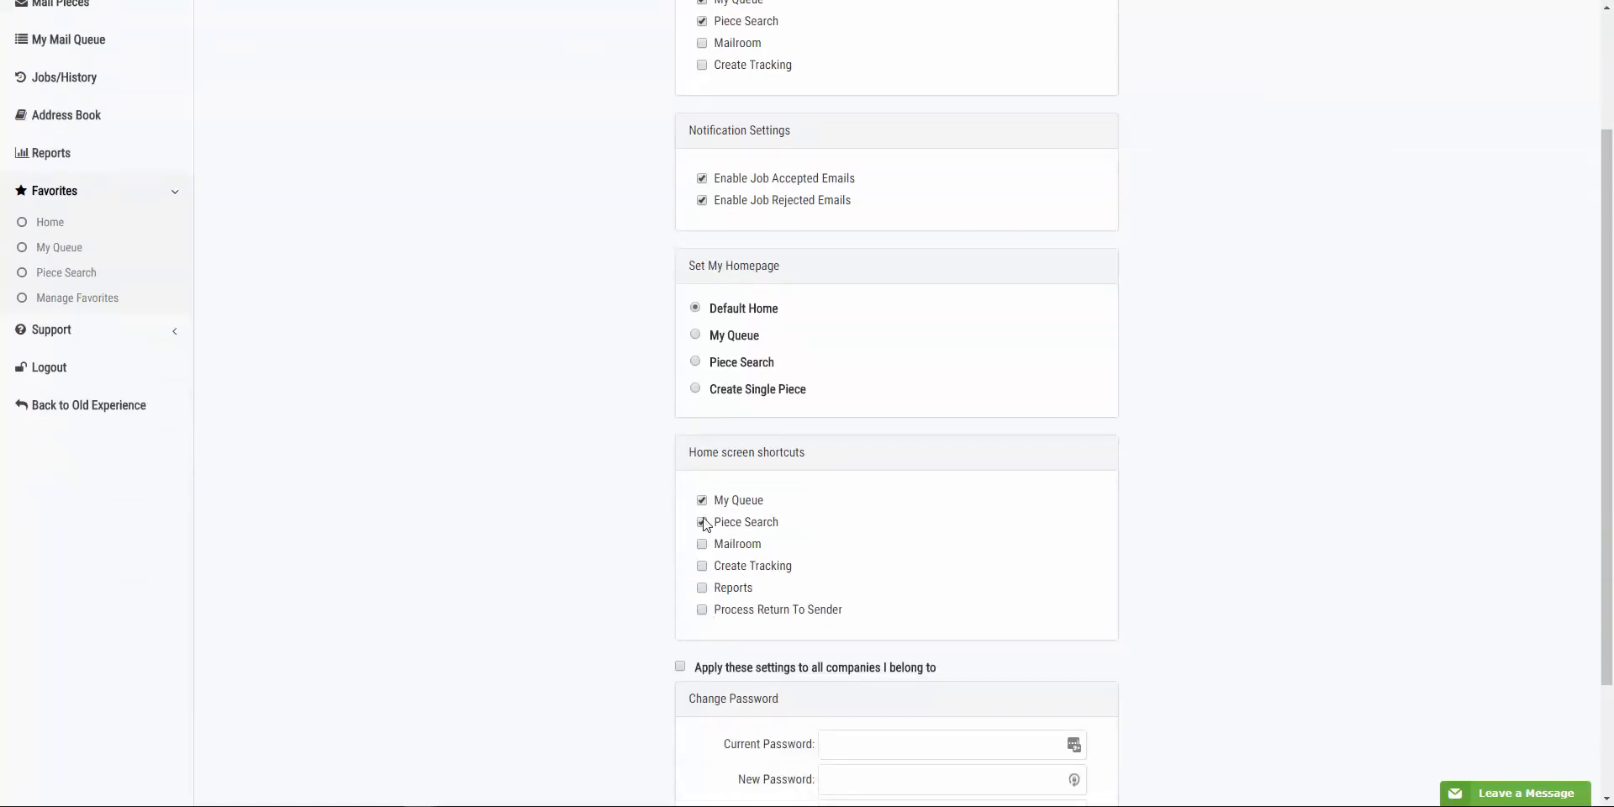
pyautogui.click(703, 501)
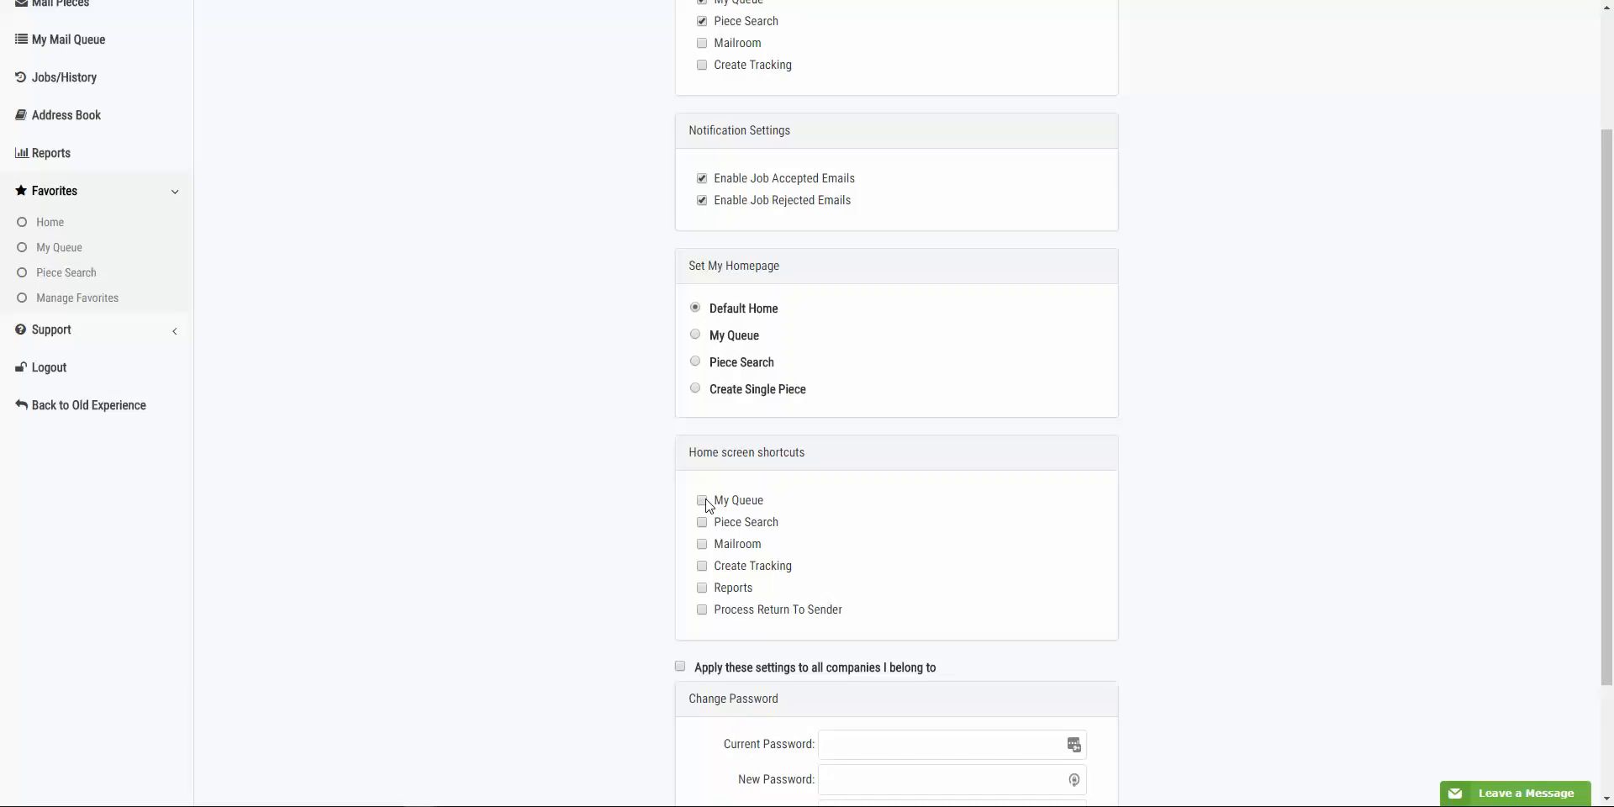
pyautogui.moveTo(708, 503)
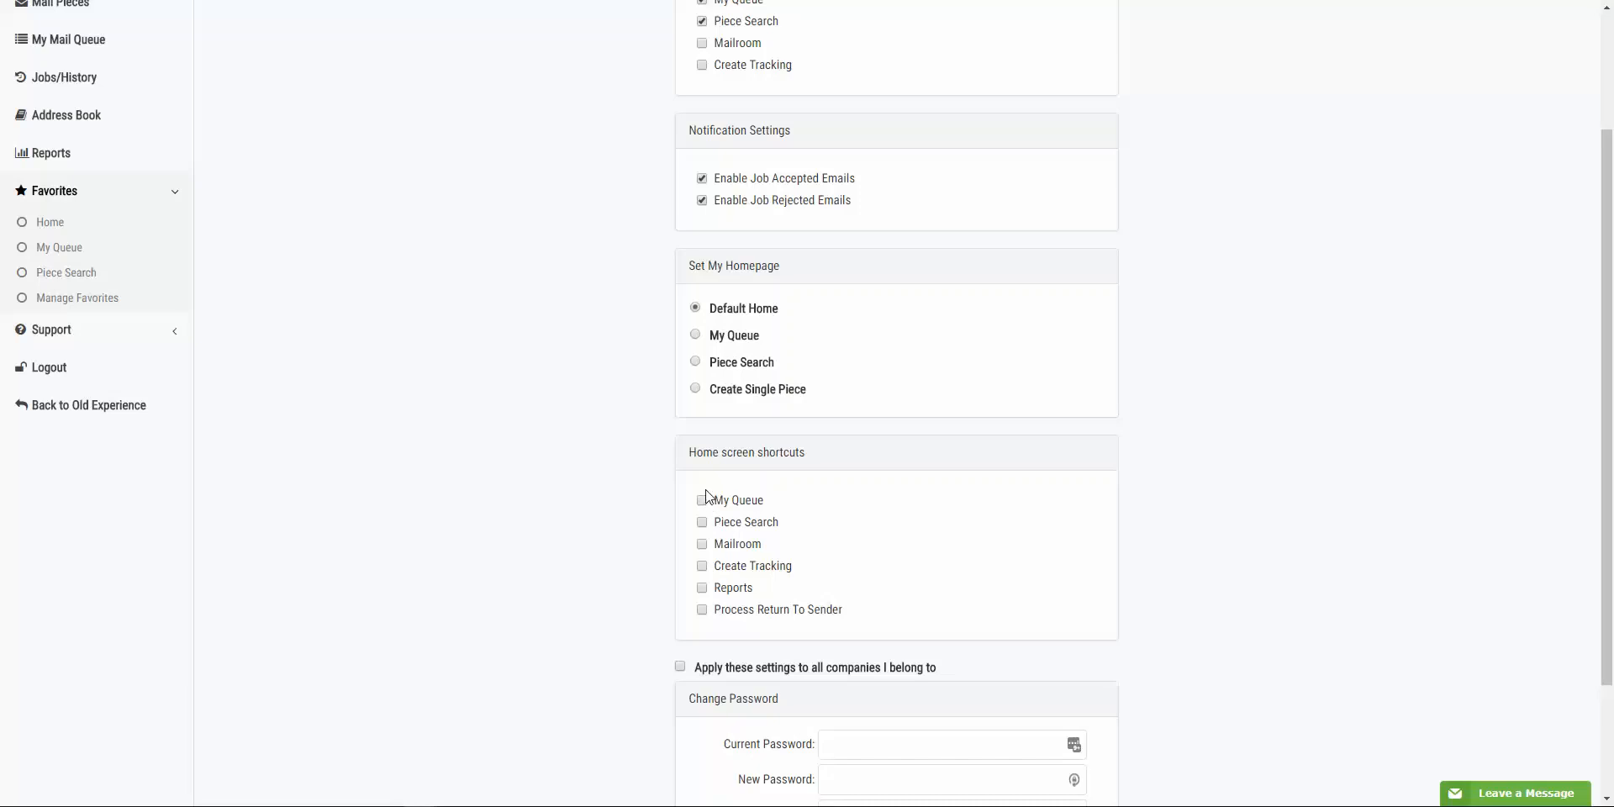
pyautogui.moveTo(646, 499)
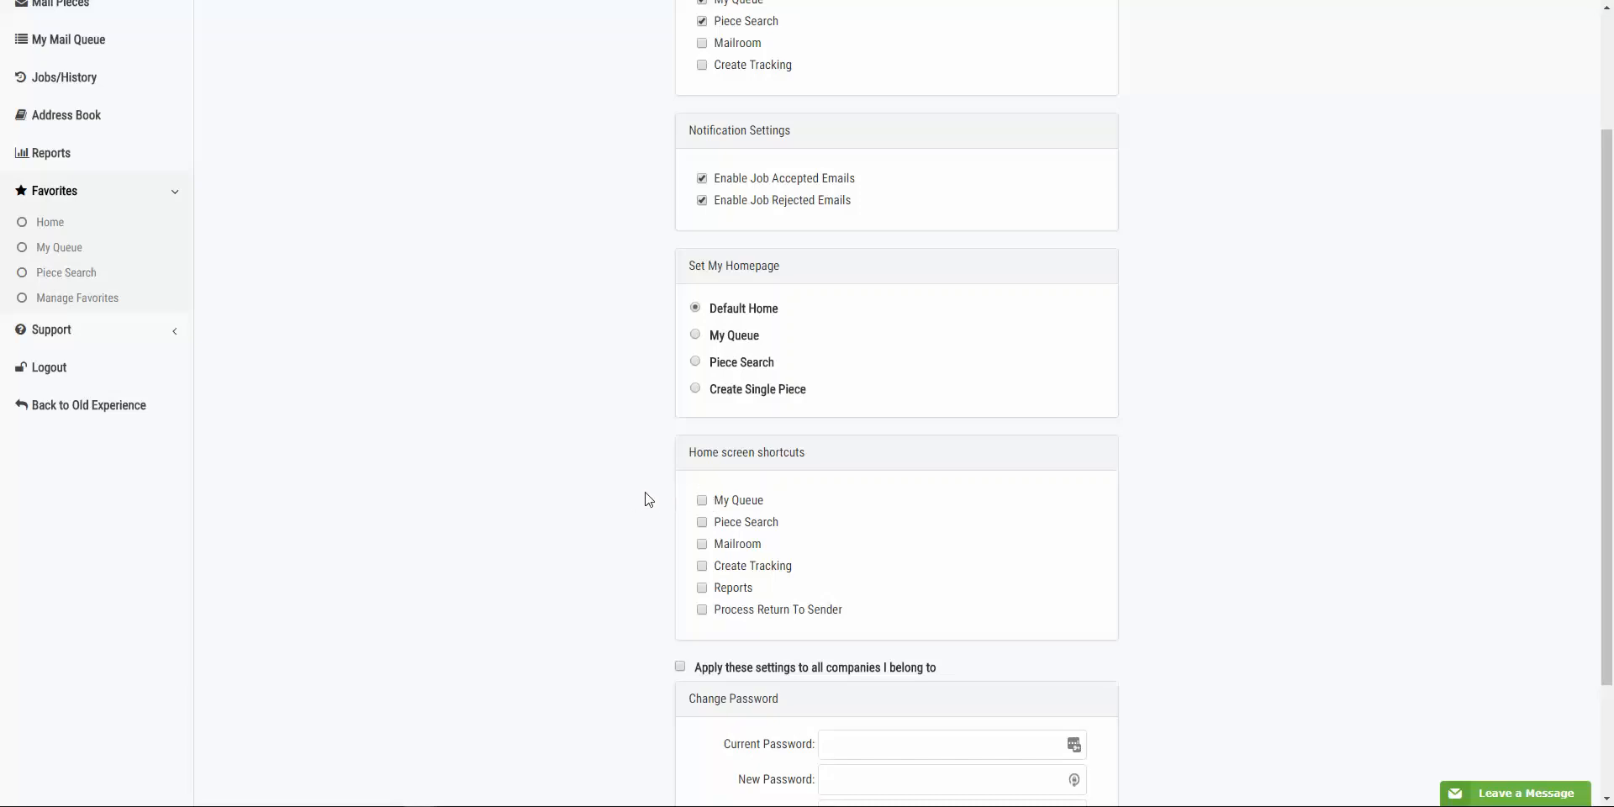
pyautogui.moveTo(635, 487)
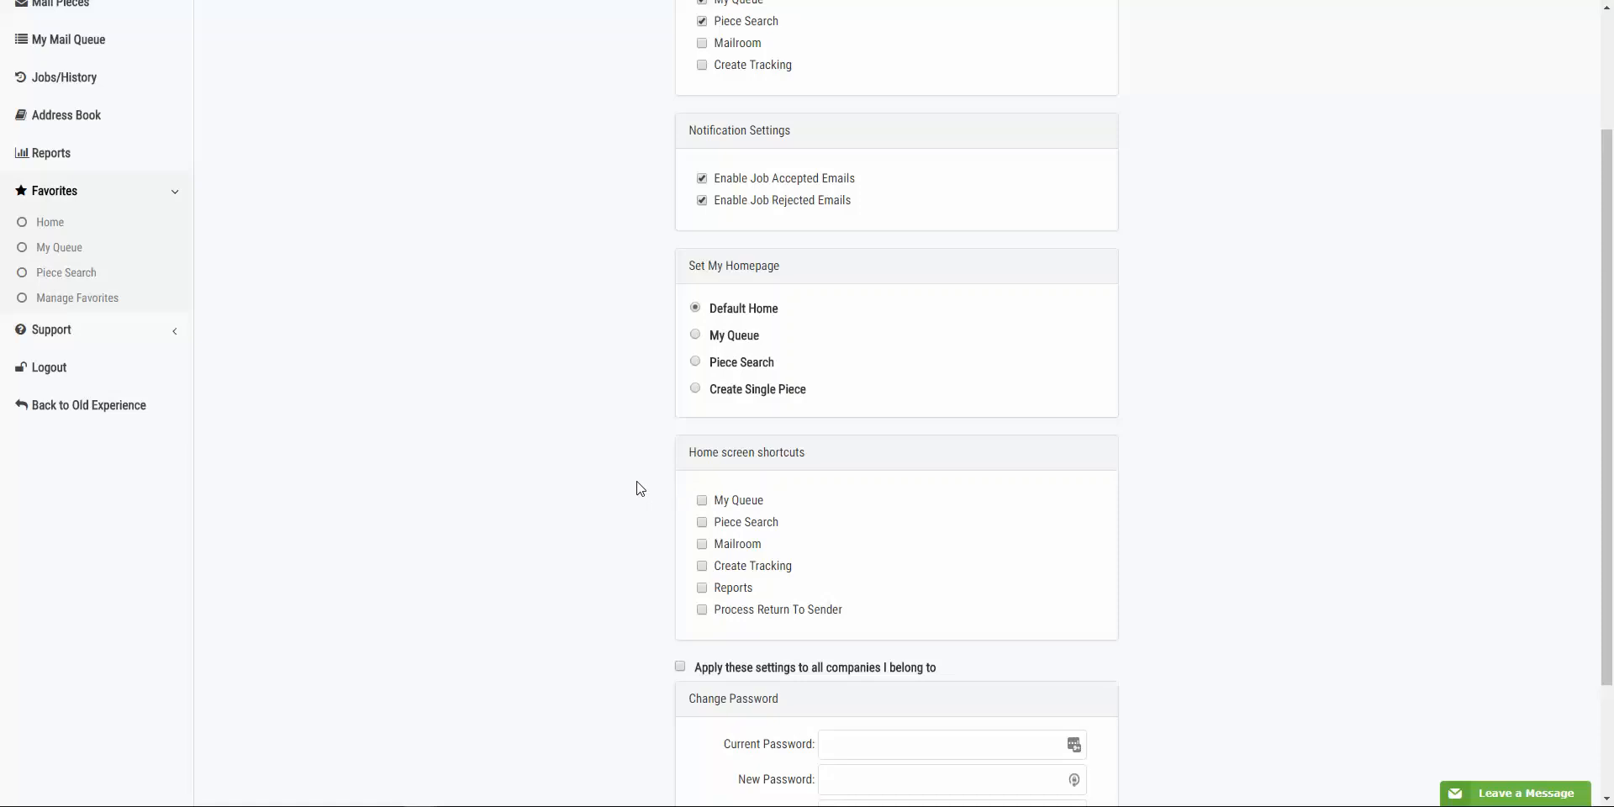
pyautogui.scroll(-3)
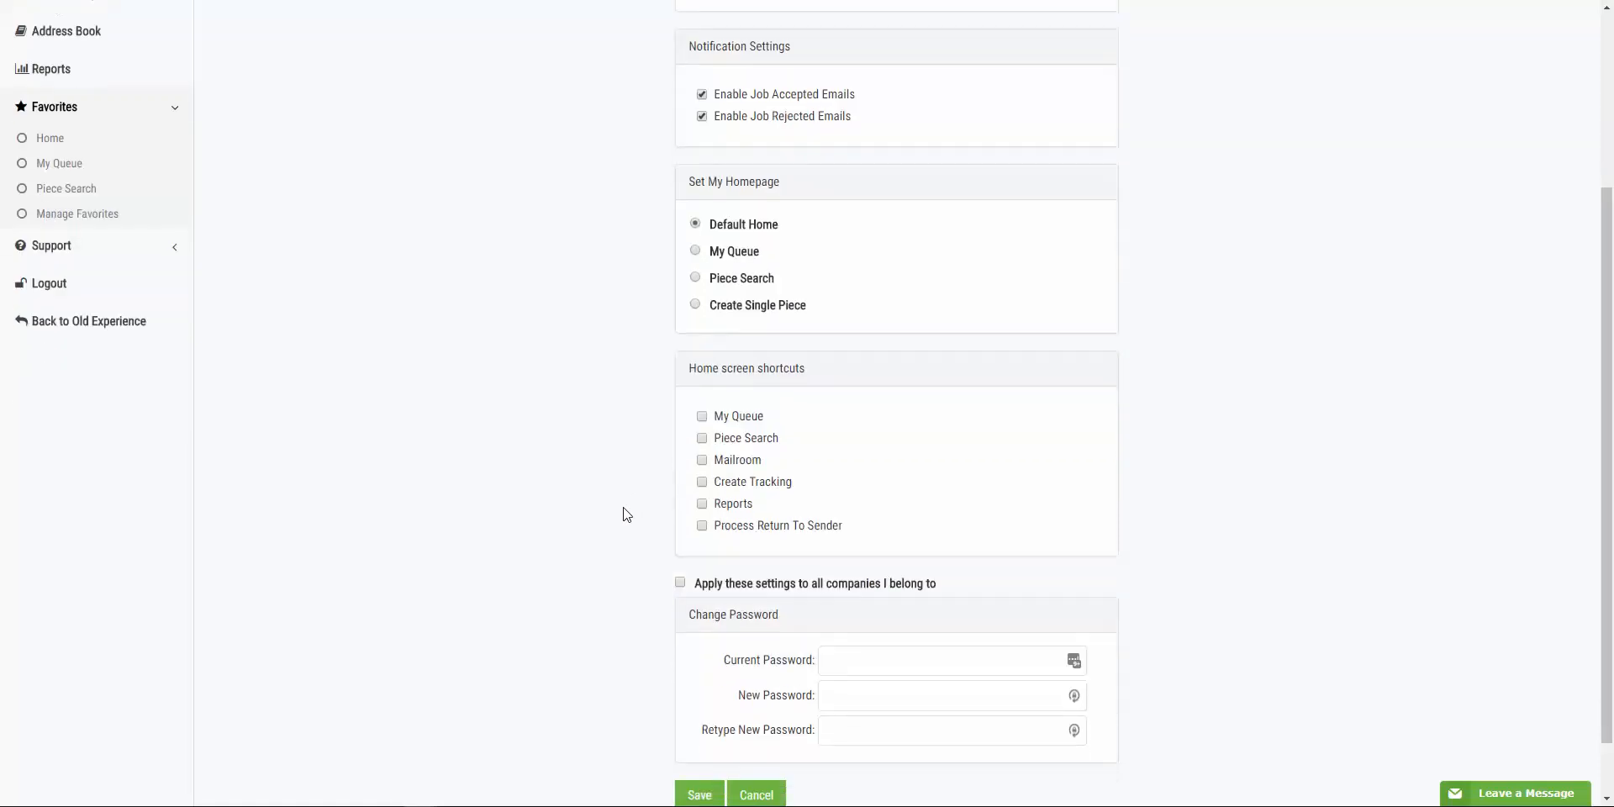
pyautogui.moveTo(703, 775)
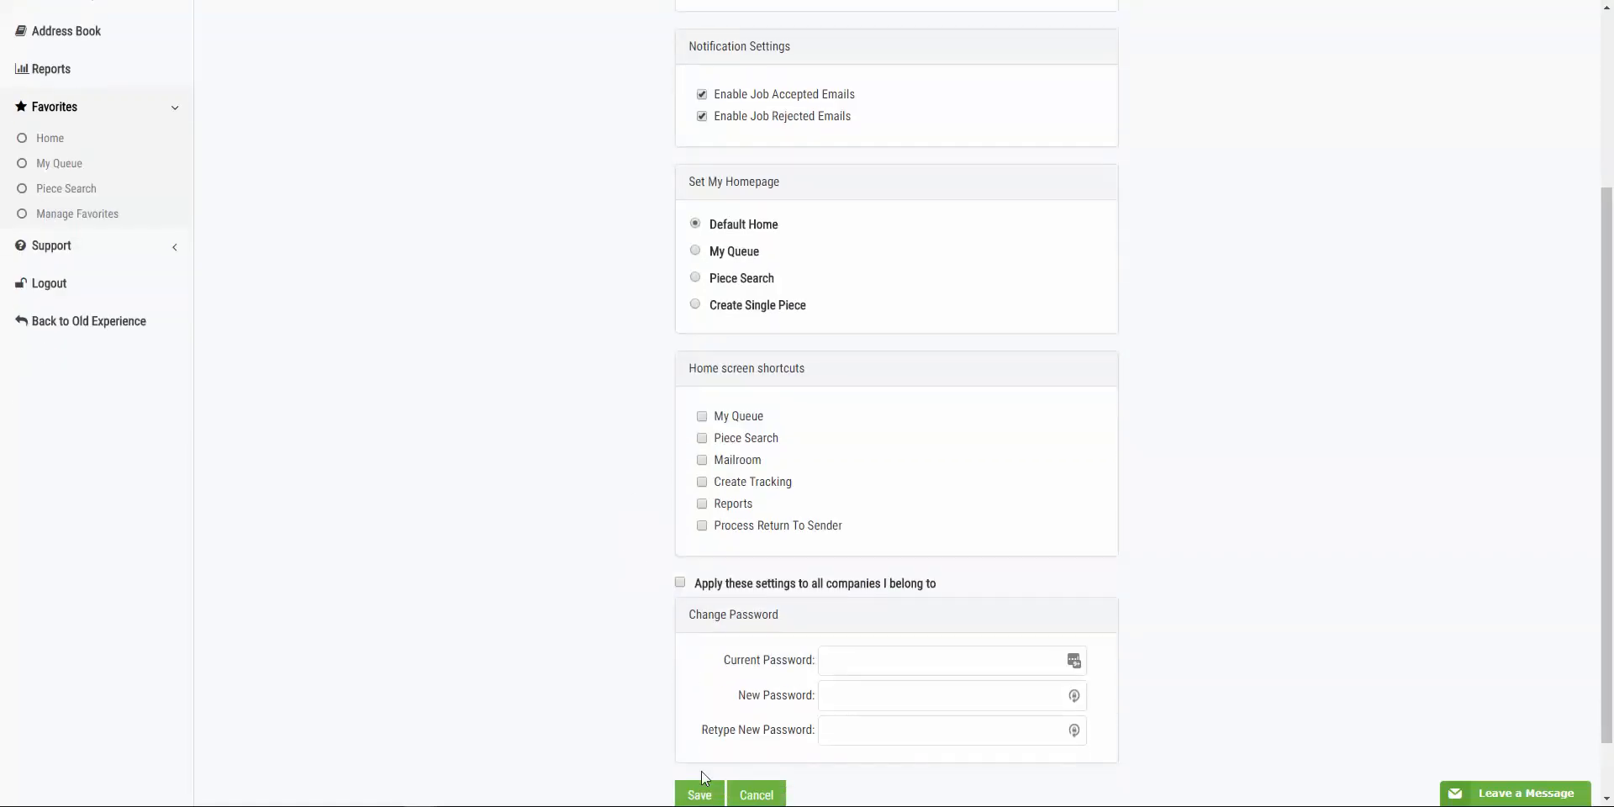